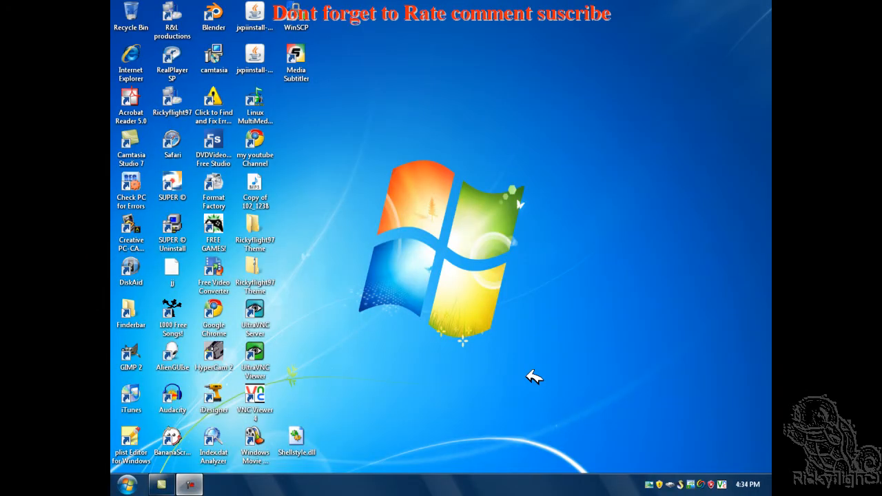
mouse_move(449, 222)
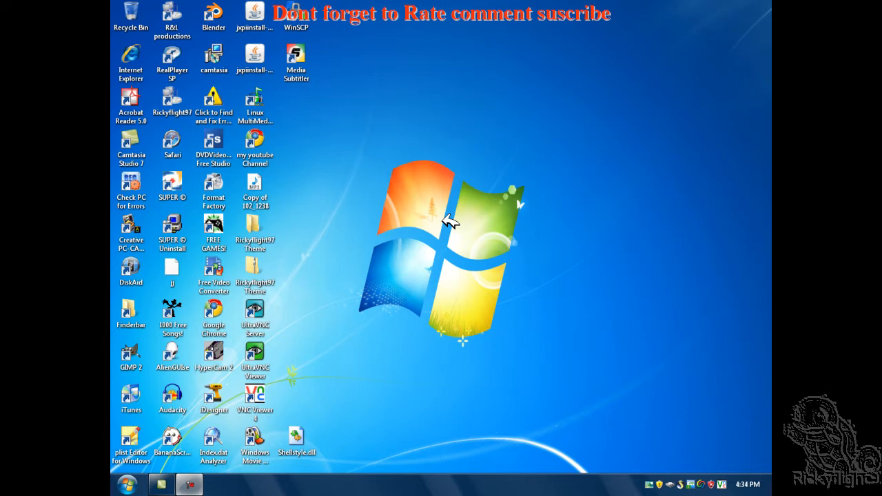
mouse_move(438, 218)
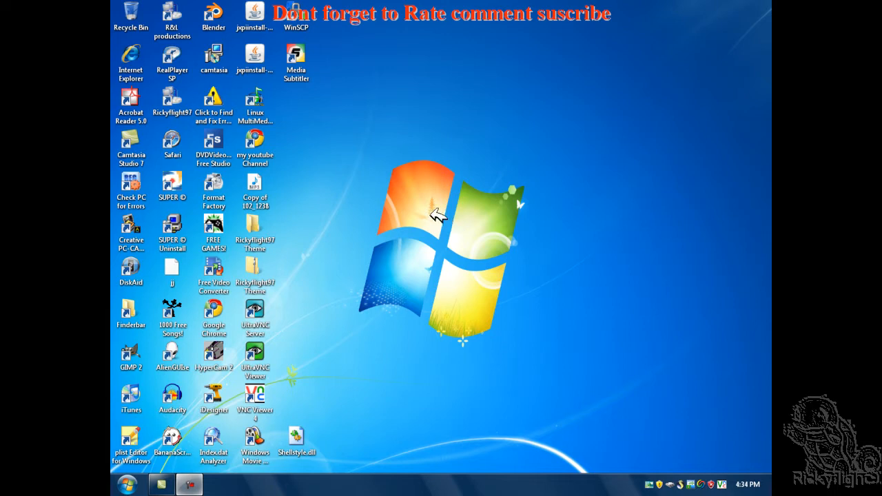
mouse_move(372, 172)
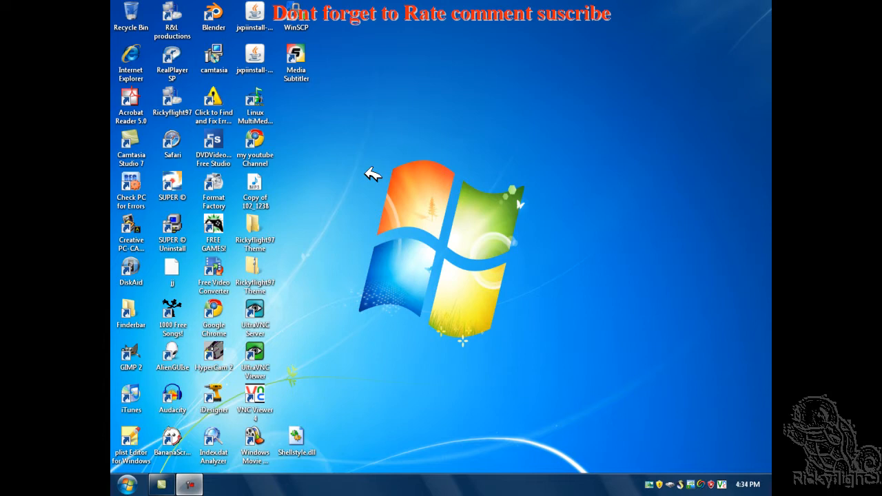
mouse_move(118, 361)
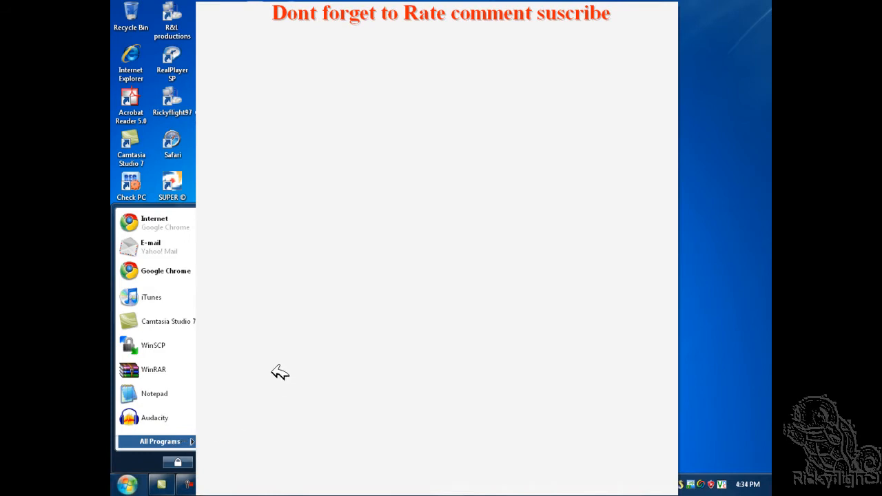
Return to the desktop without launching anything from the Start menu.
click(160, 441)
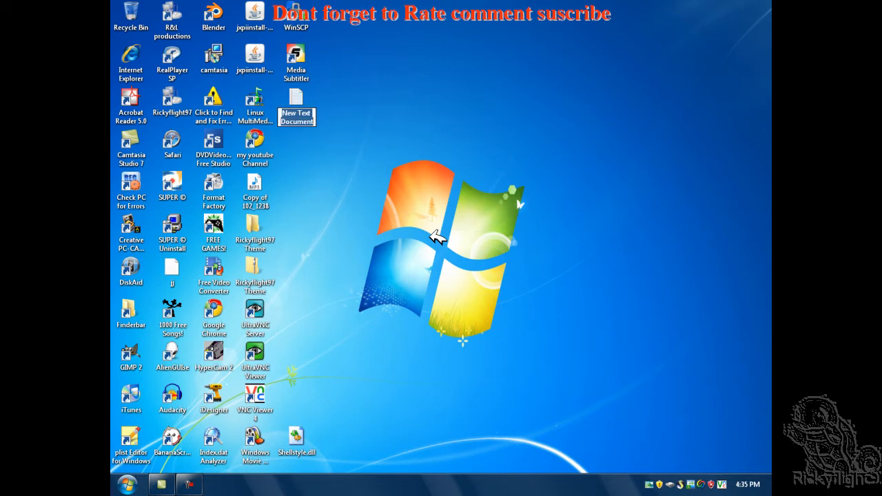
mouse_move(331, 117)
text(comad.)
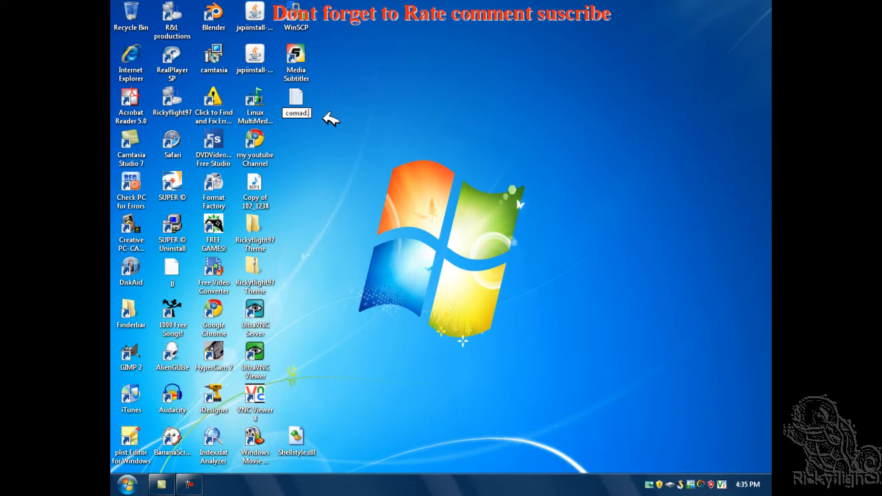
mouse_move(295, 117)
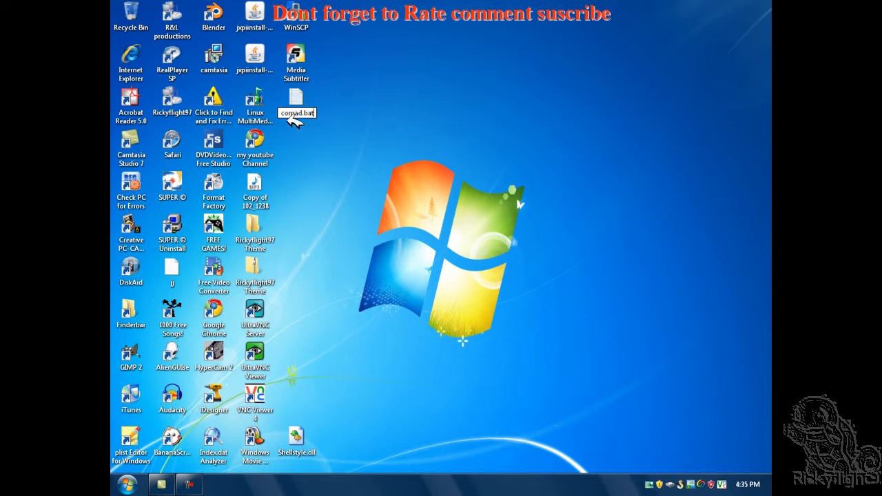
mouse_move(315, 137)
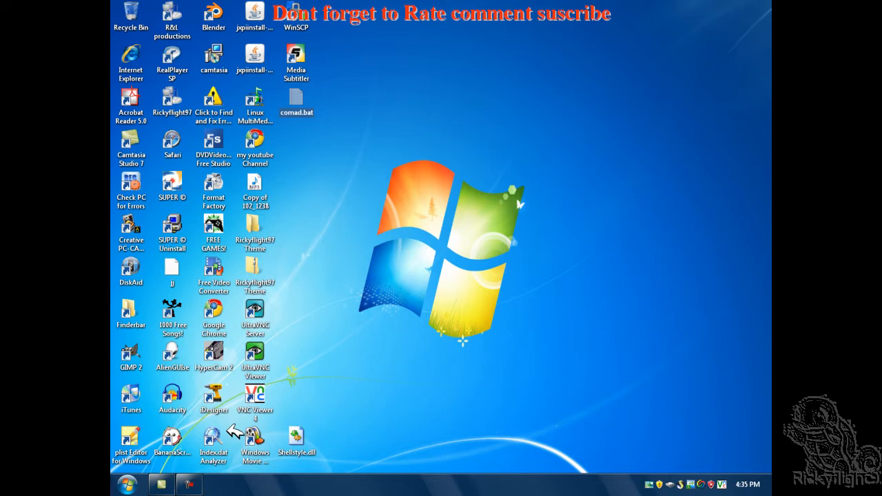
Open comad.bat for editing in Notepad and move the window aside.
right_click(296, 102)
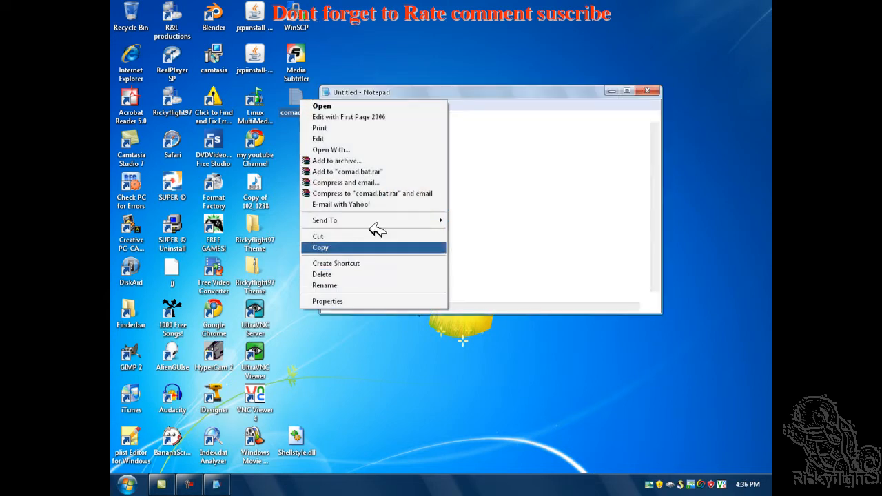
click(321, 105)
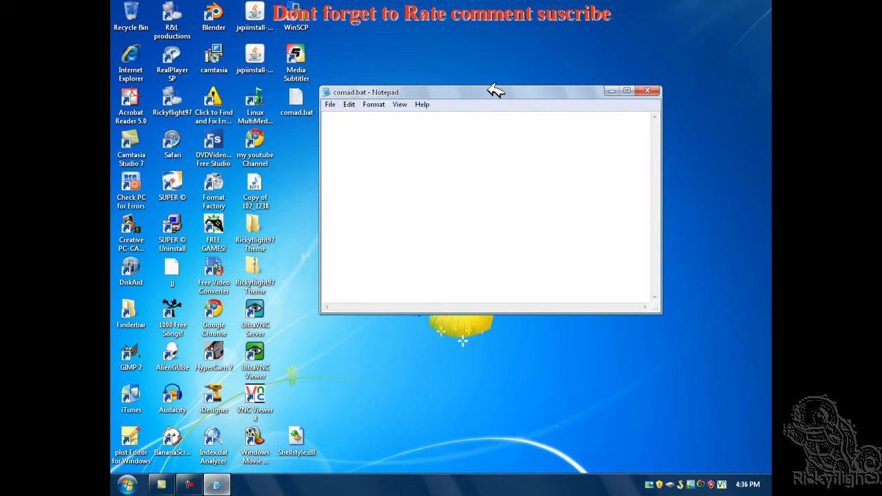
drag(489, 91, 512, 129)
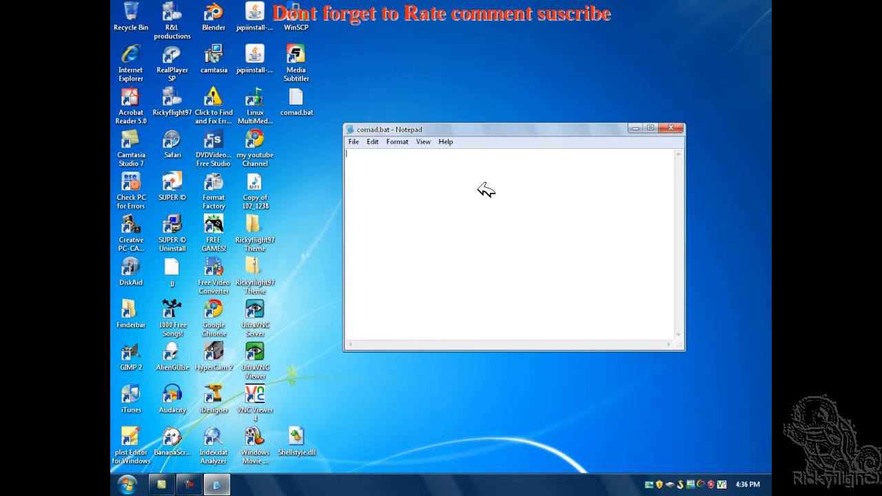
text(@)
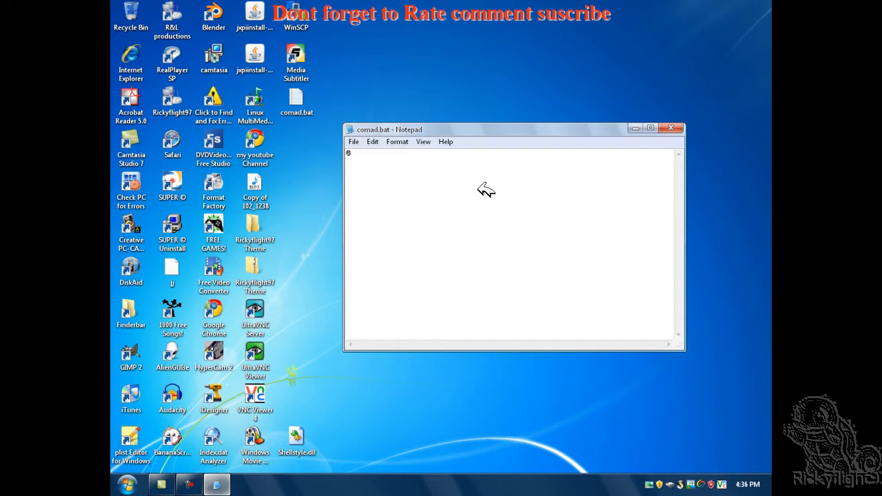
text(echo)
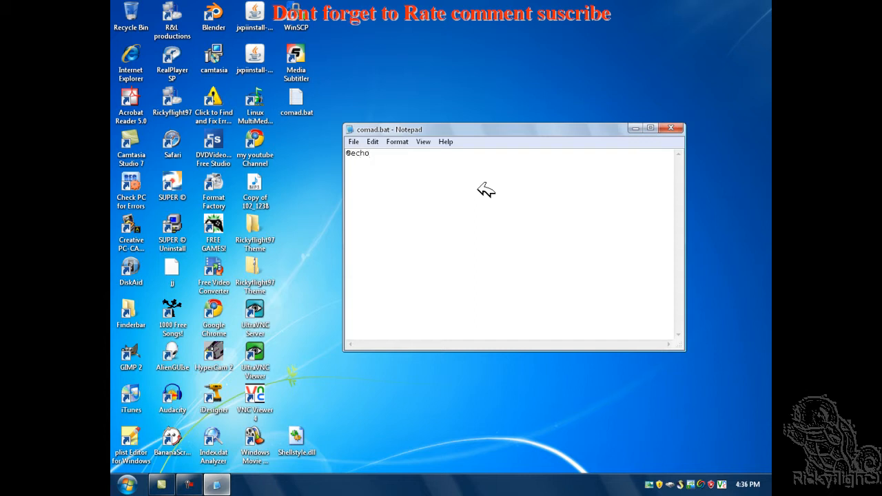
text(off)
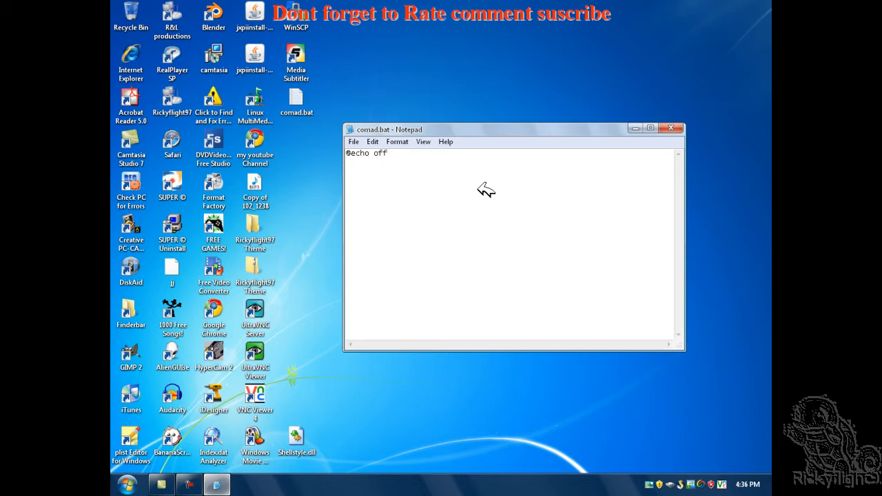
text(c)
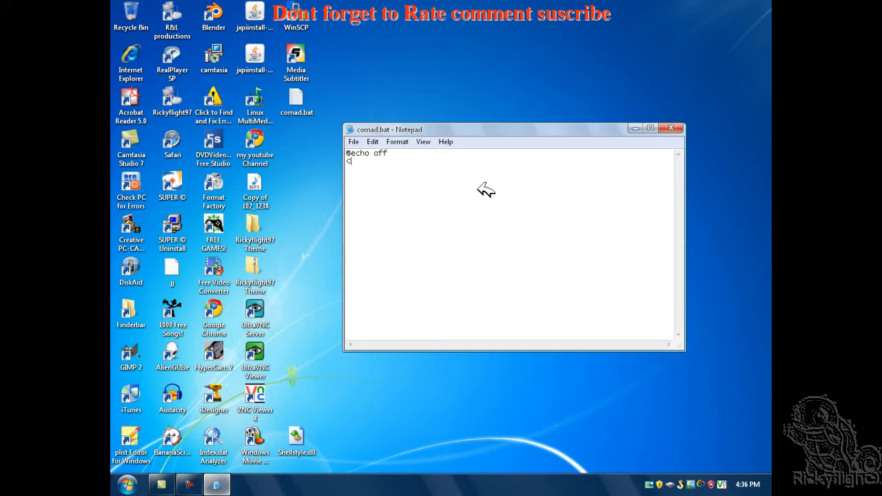
text(omma)
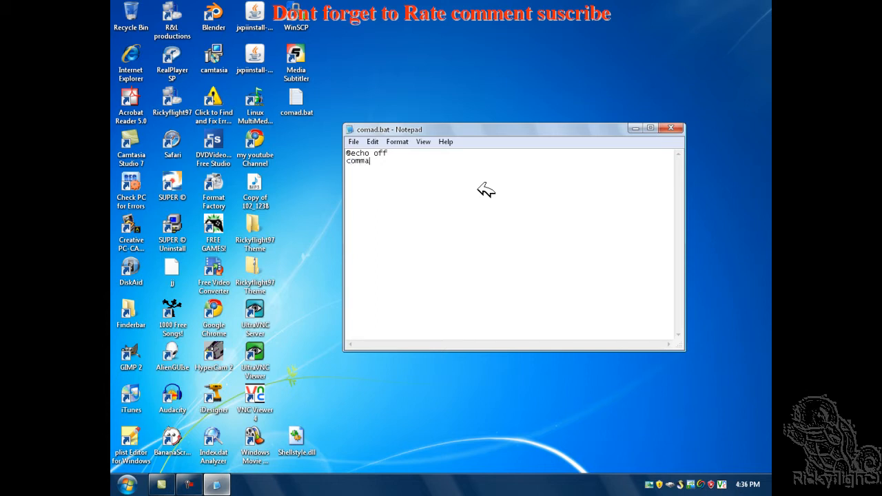
text(nd)
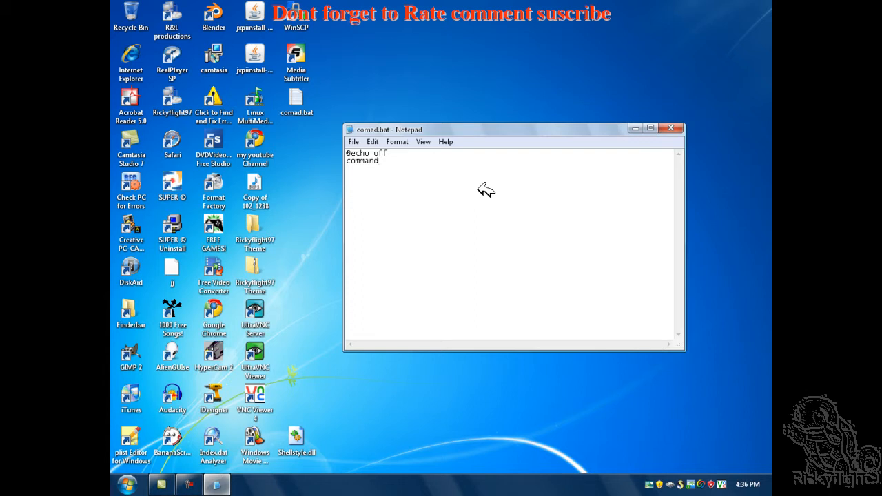
text(.com)
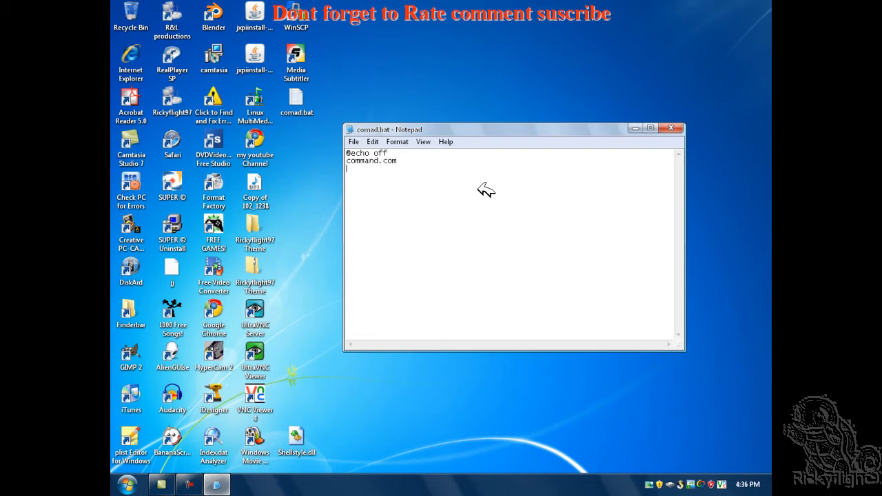
text(pause)
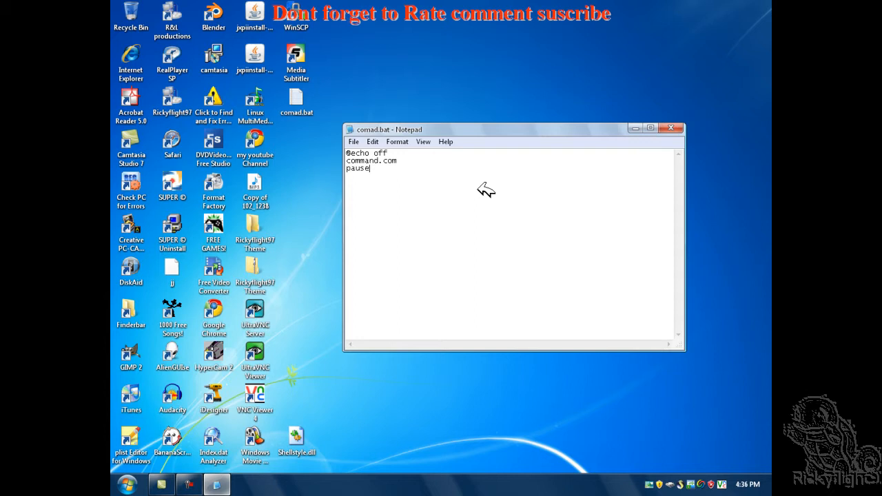
Save the script as comad.bat with file type All Files, replacing the existing file.
click(353, 140)
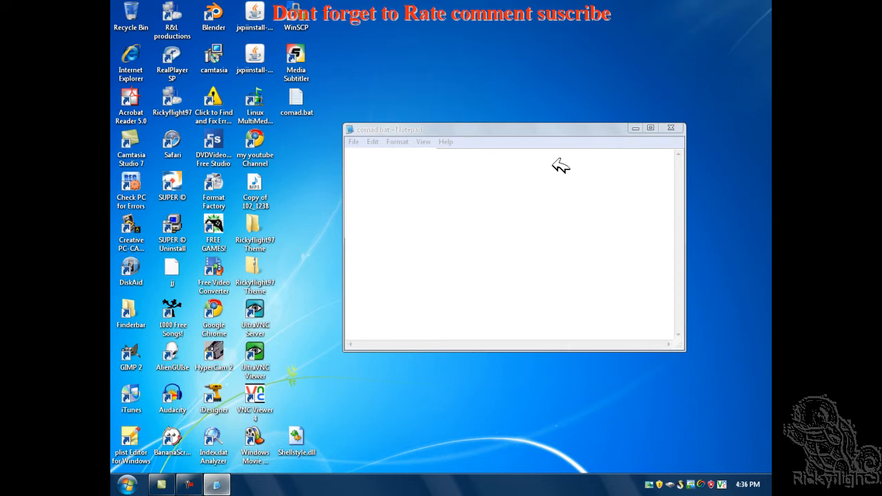
mouse_move(511, 133)
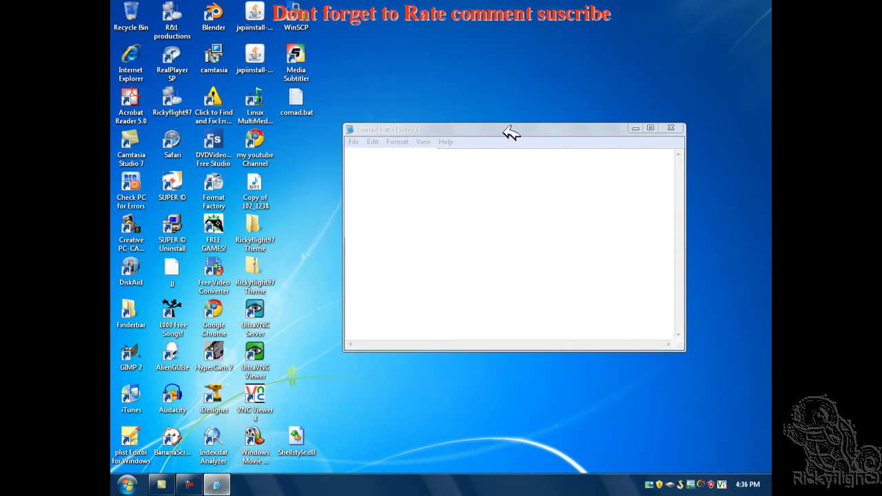
click(353, 141)
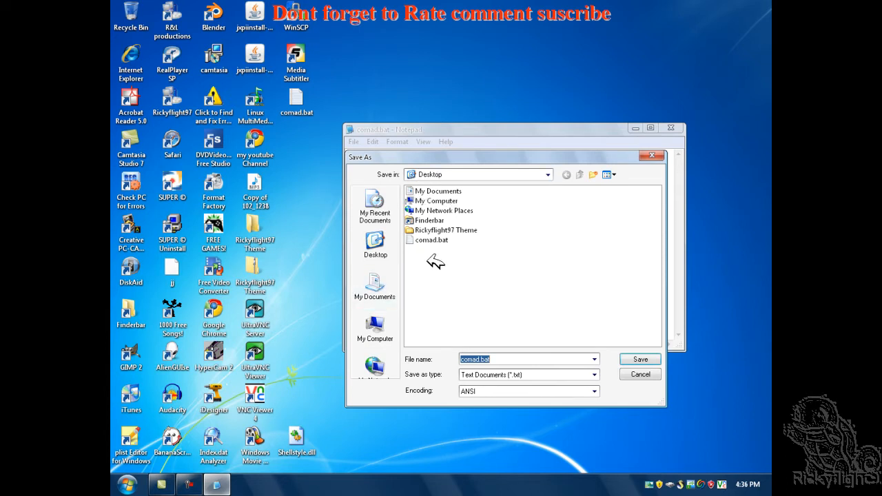
click(592, 374)
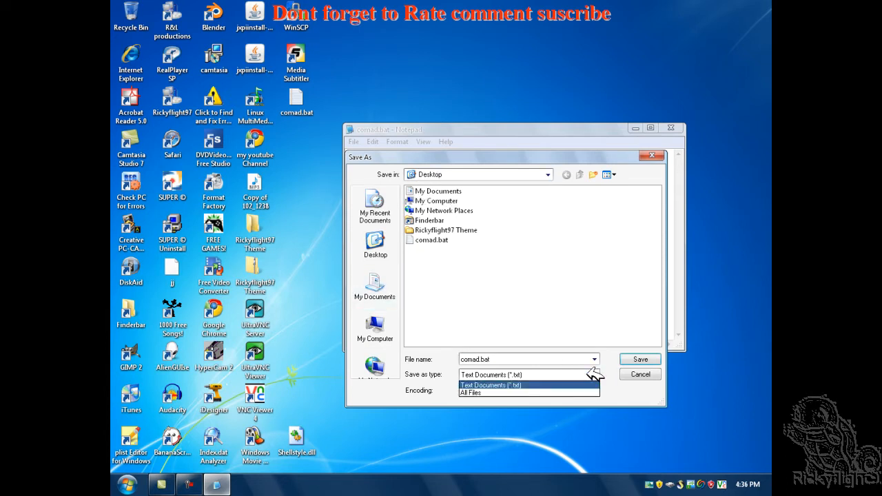
click(471, 391)
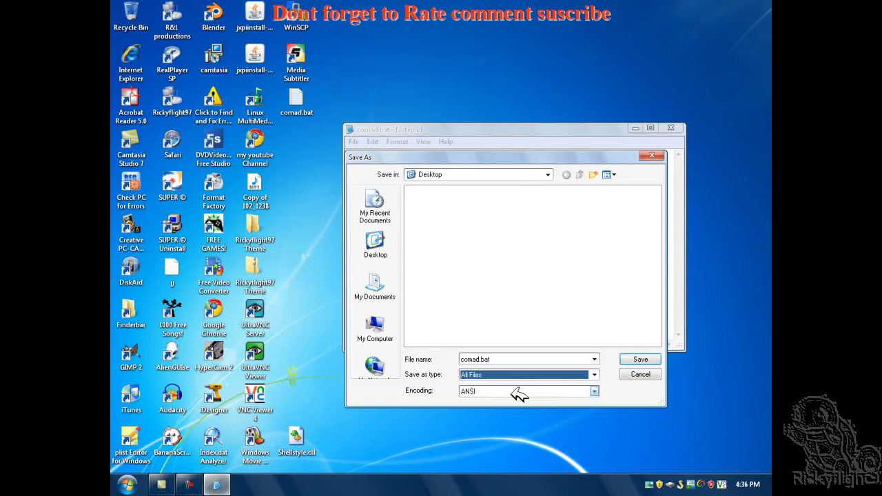
mouse_move(647, 358)
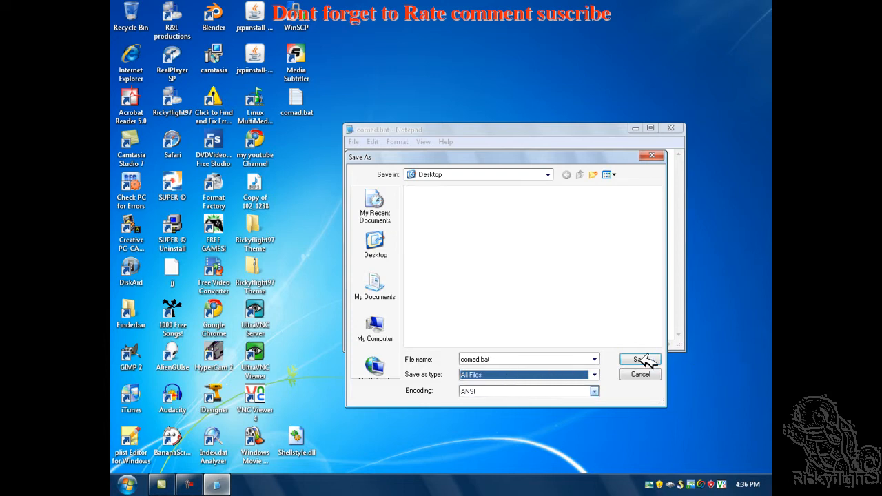
click(640, 358)
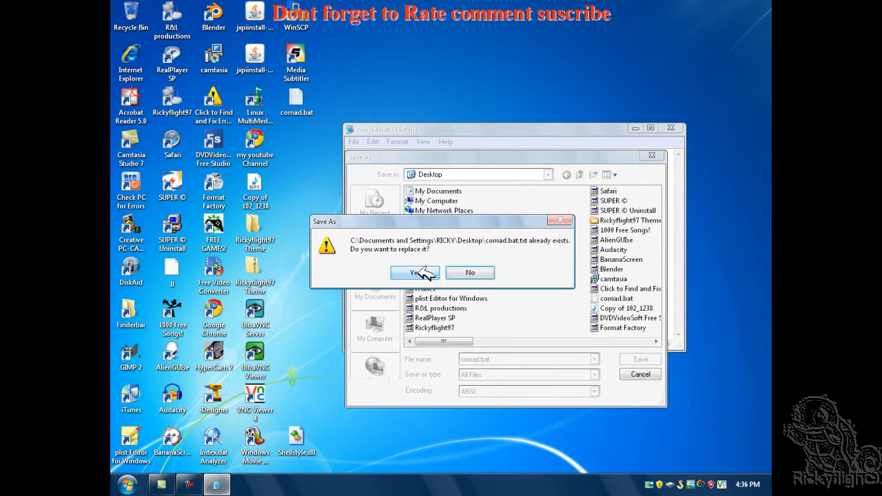
click(413, 273)
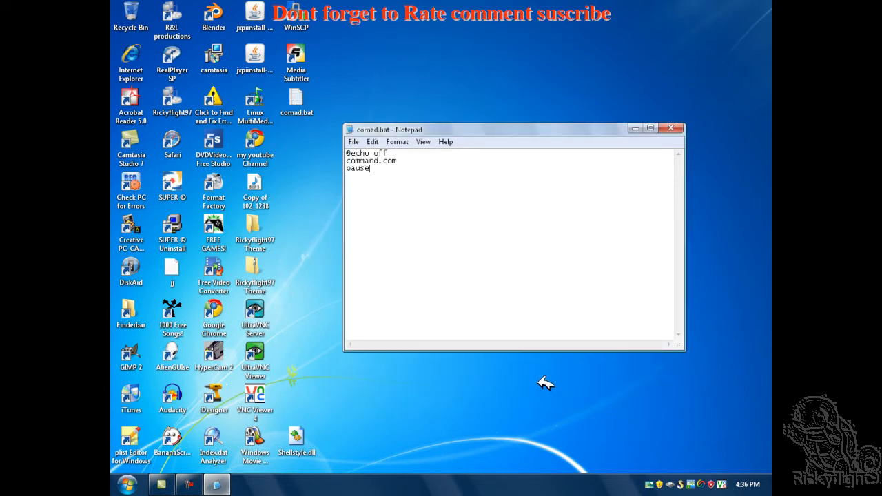
mouse_move(371, 146)
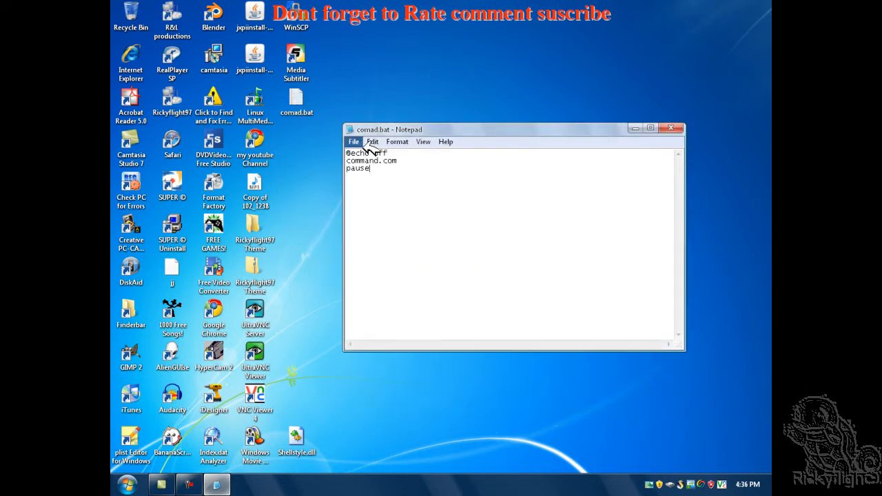
mouse_move(443, 149)
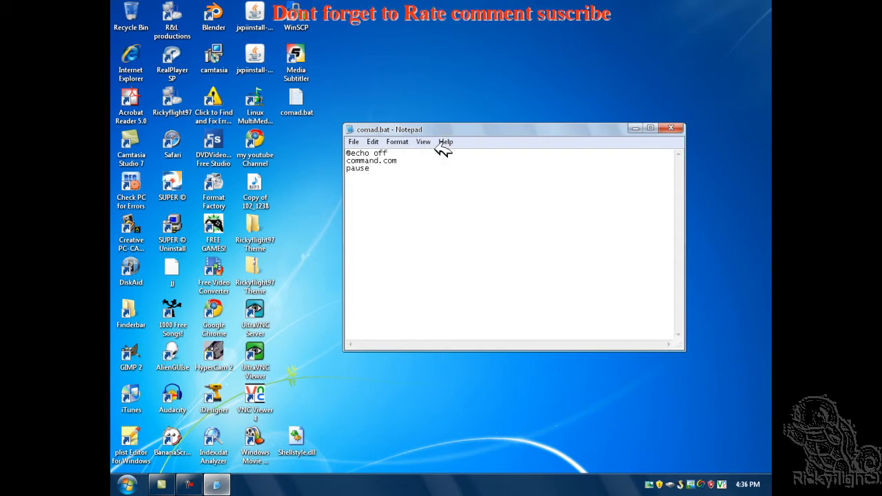
click(353, 141)
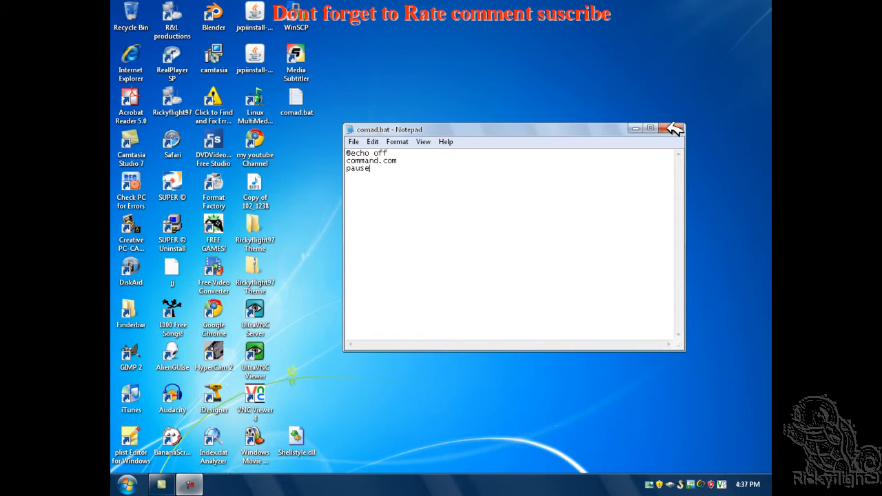
Close Notepad and run comad.bat from the desktop to get a command window.
click(672, 129)
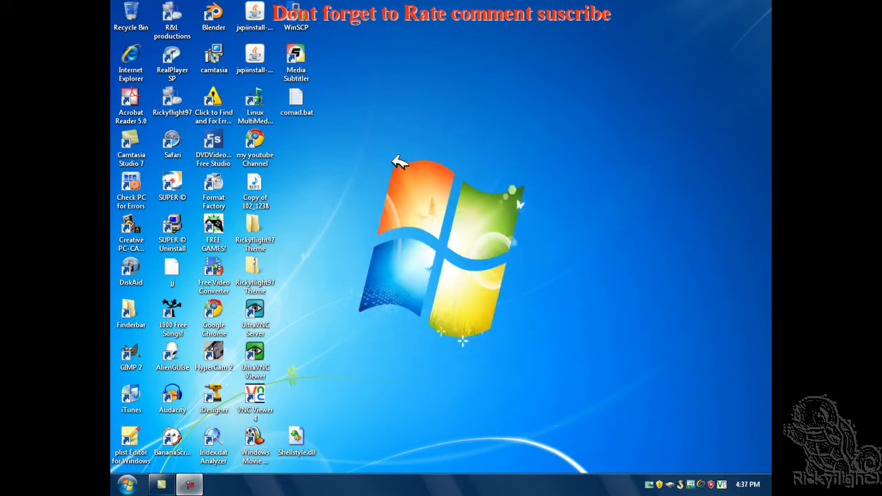
mouse_move(300, 97)
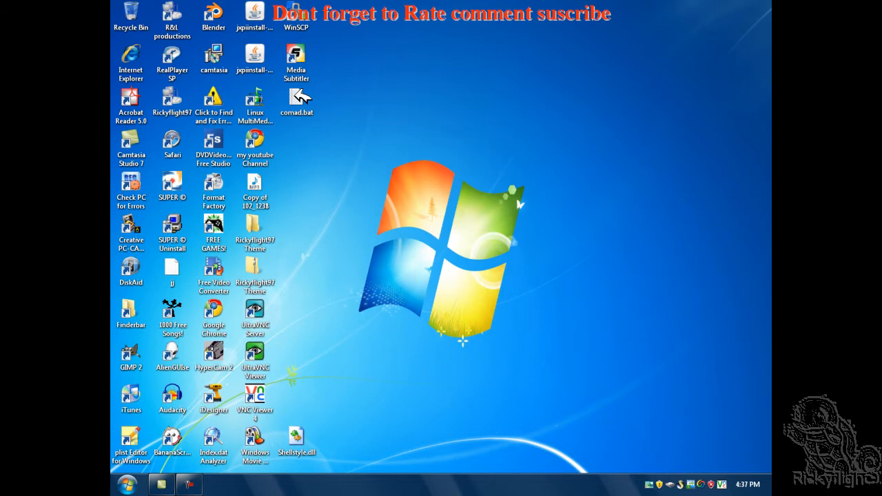
double_click(295, 99)
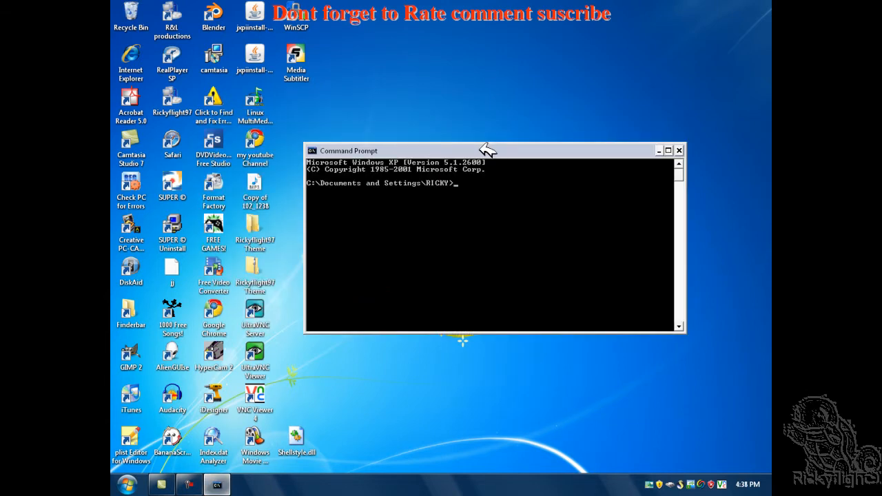
mouse_move(466, 129)
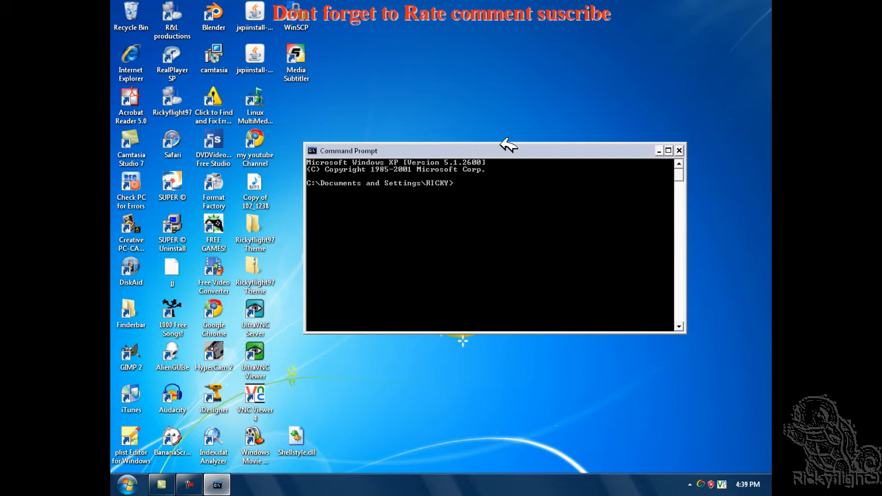
Add a local user with net user hacker /ADD, completing successfully.
text(net us)
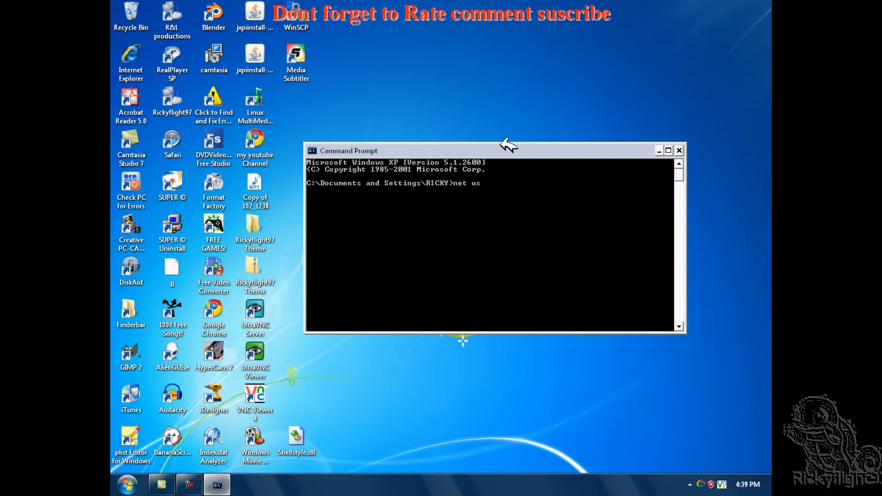
text(er)
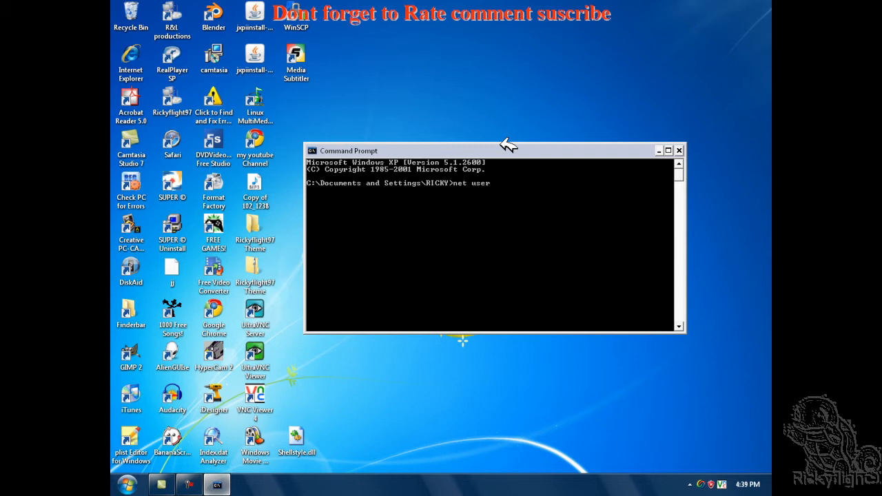
text(hacke)
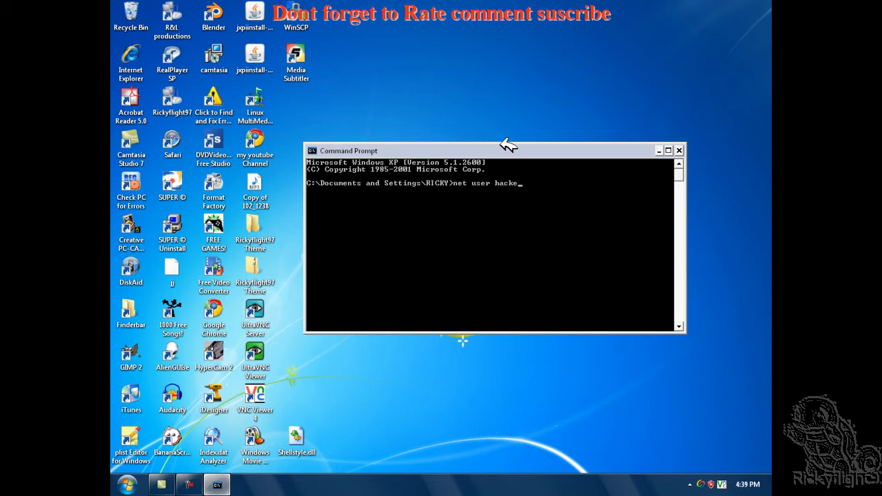
text(r)
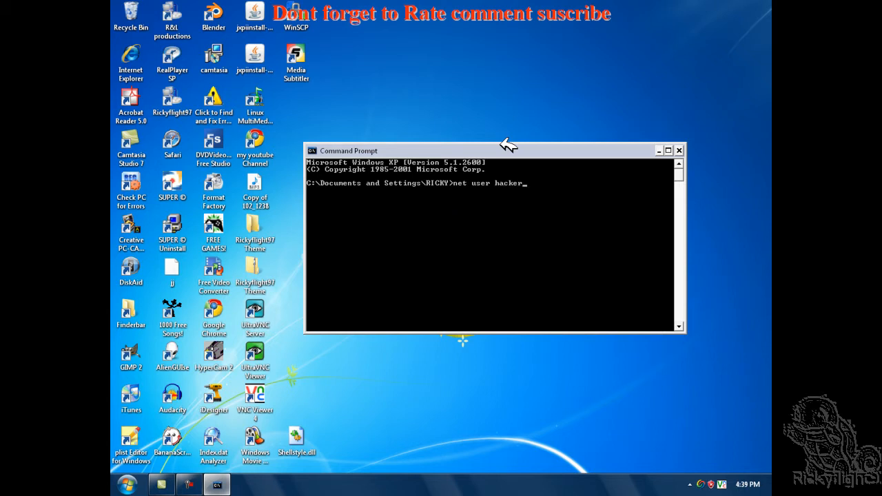
text(?)
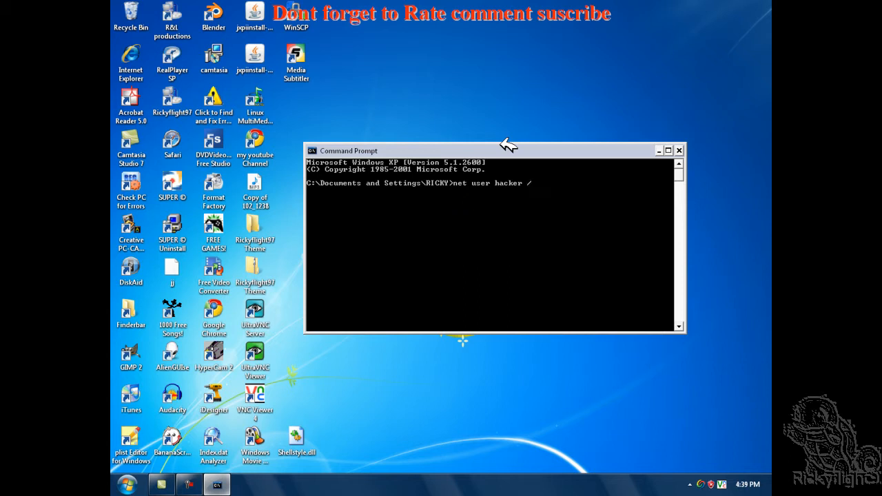
text(ADD)
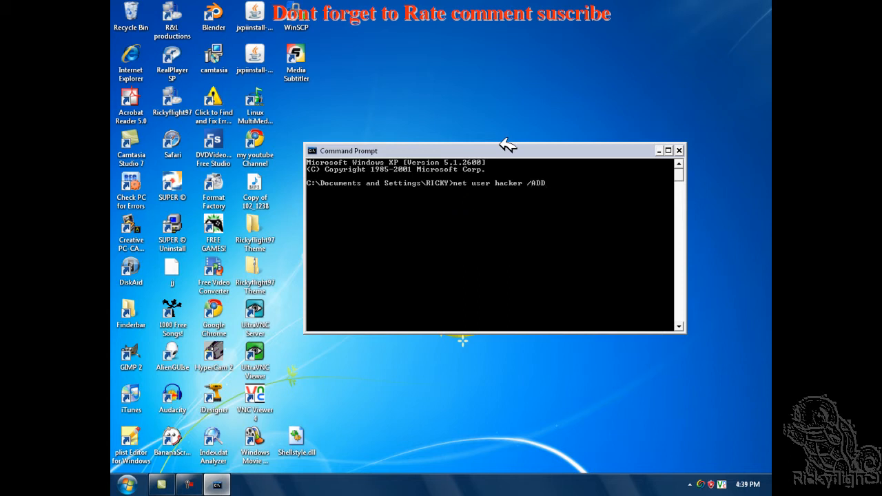
key(Return)
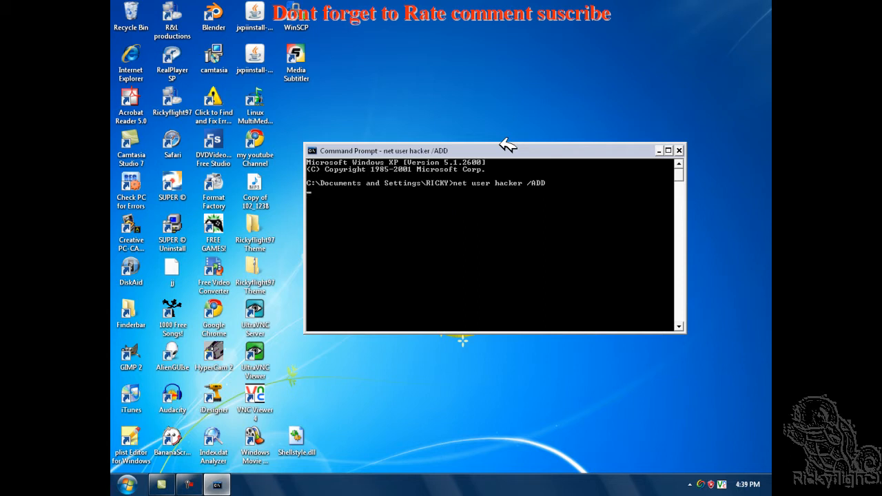
key(Return)
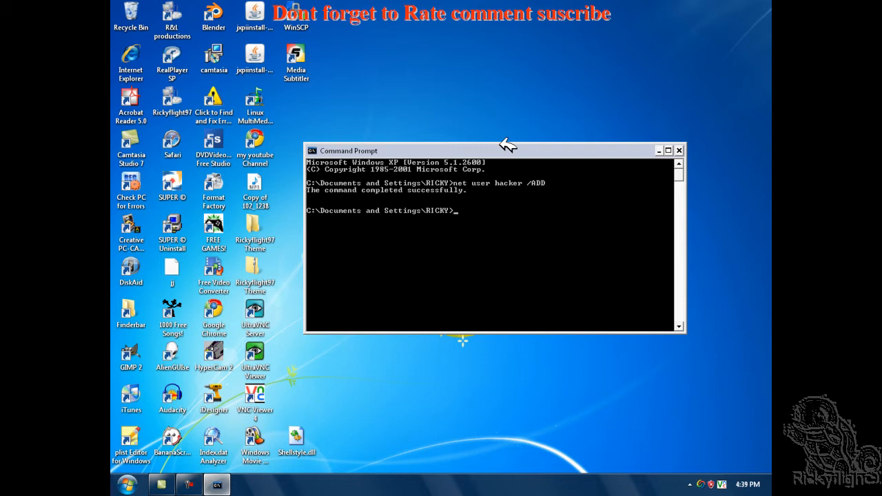
Run net localgroup administrator Ricky /ADD, which fails with system error 1376.
text(net 1)
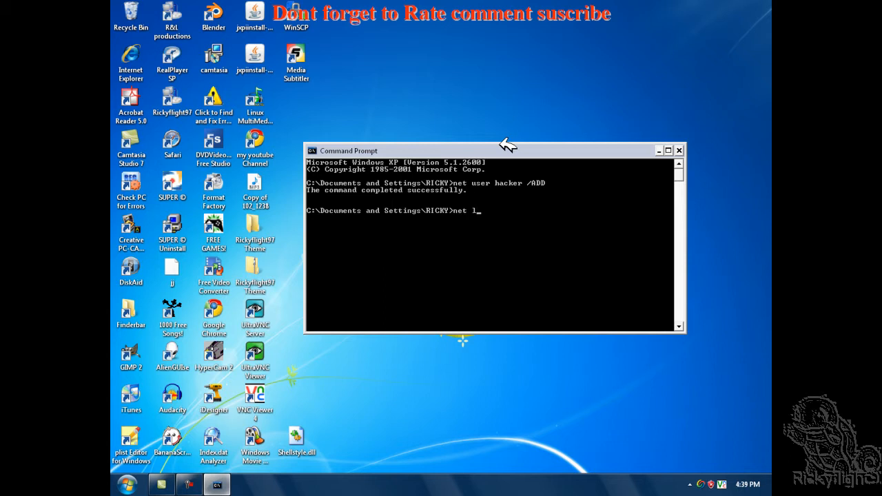
text(ocal)
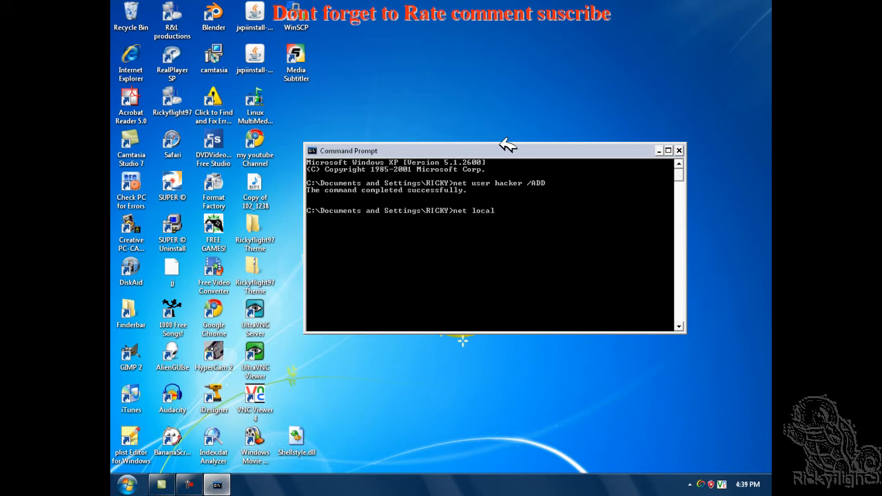
text(gro)
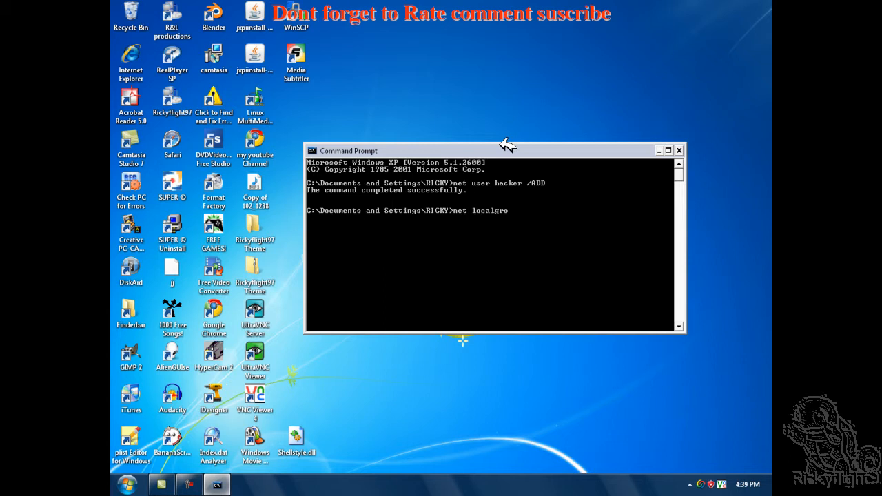
text(up)
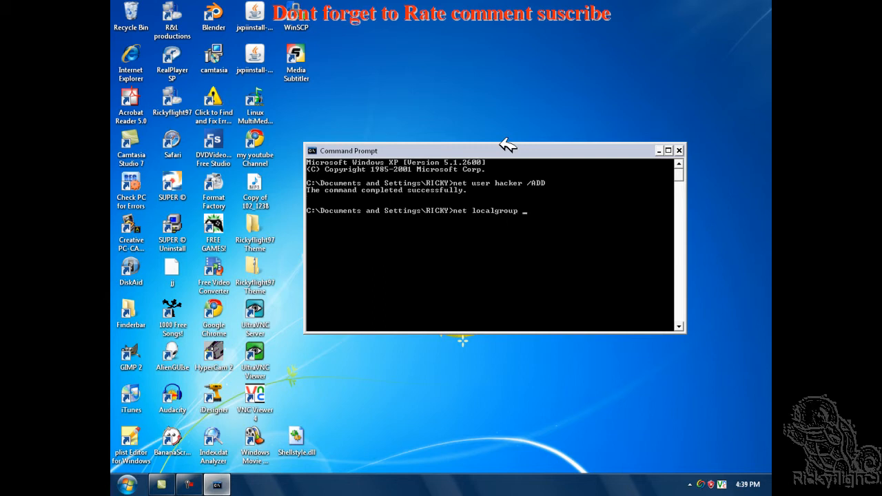
text(administ)
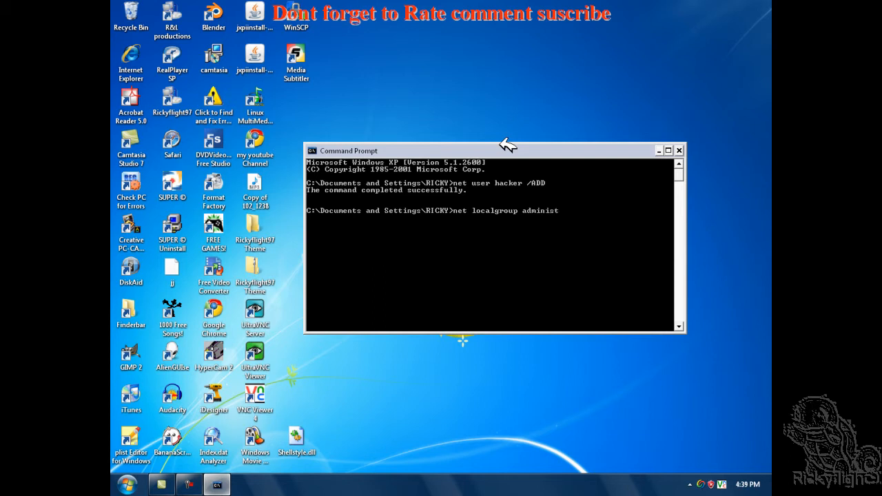
text(ra)
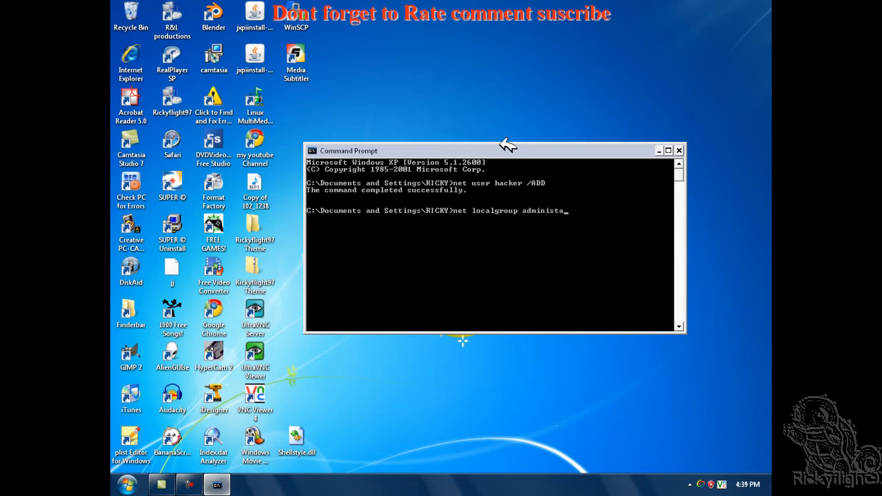
key(Backspace)
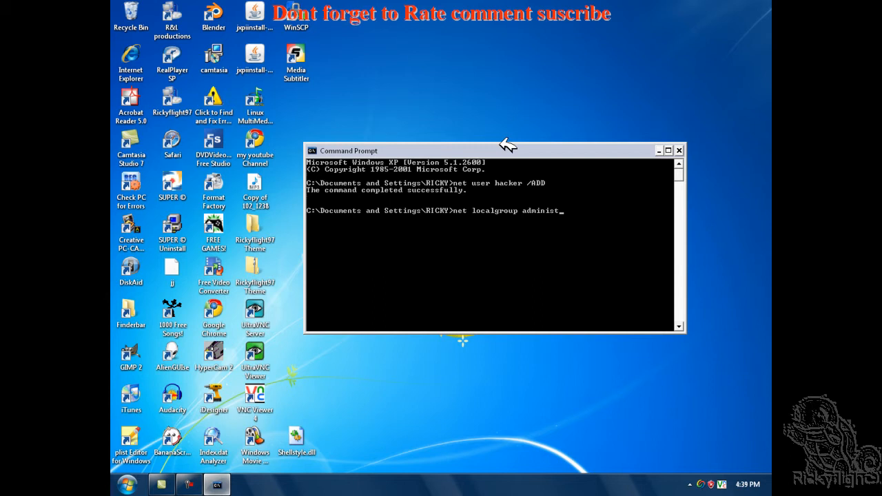
text(rat)
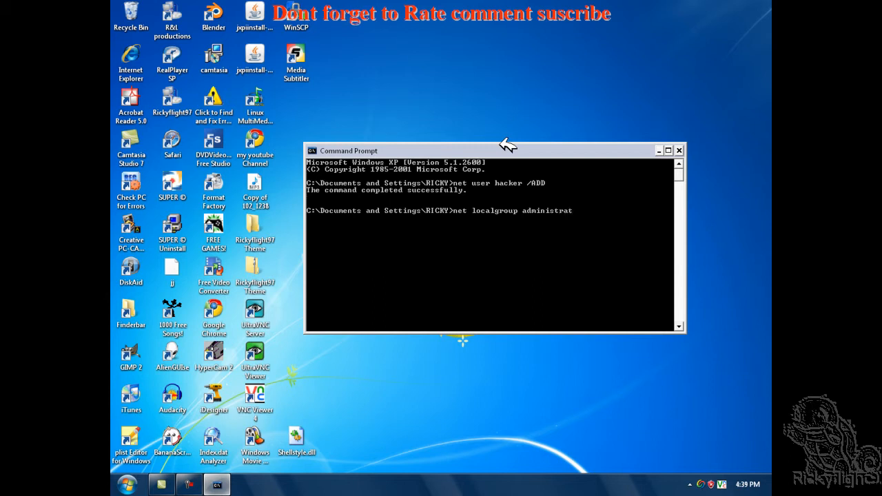
text(or)
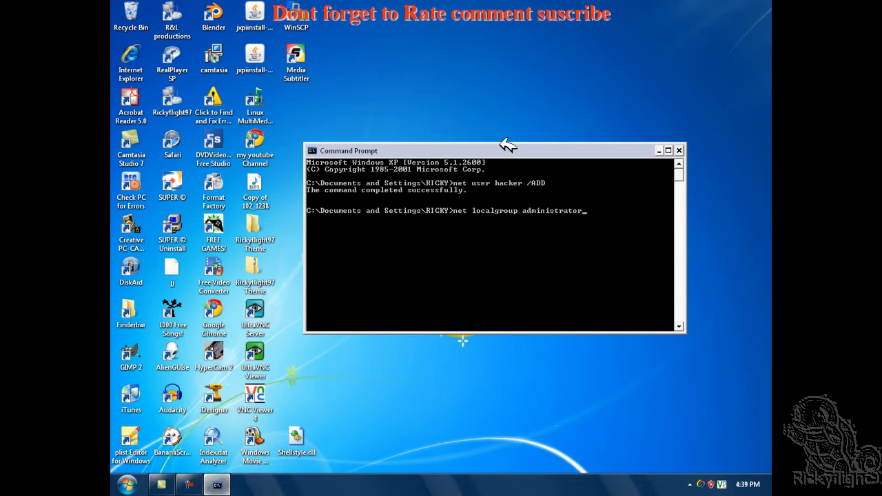
text(H)
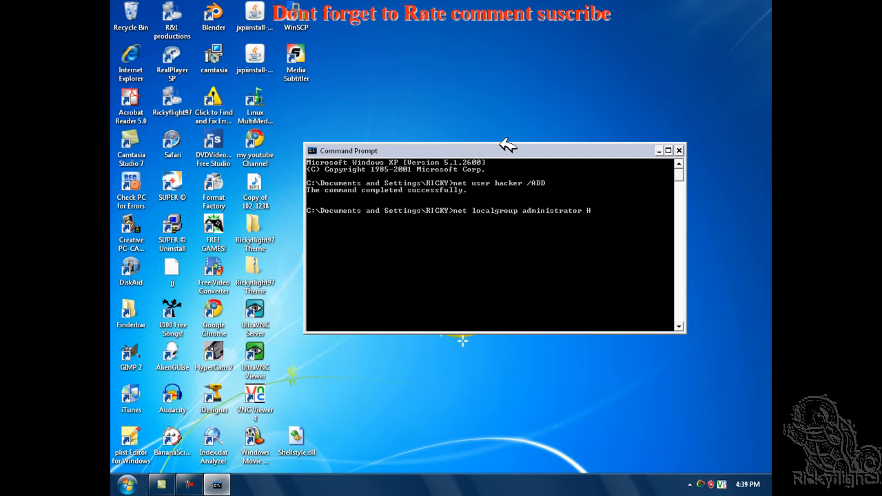
text(Ricky)
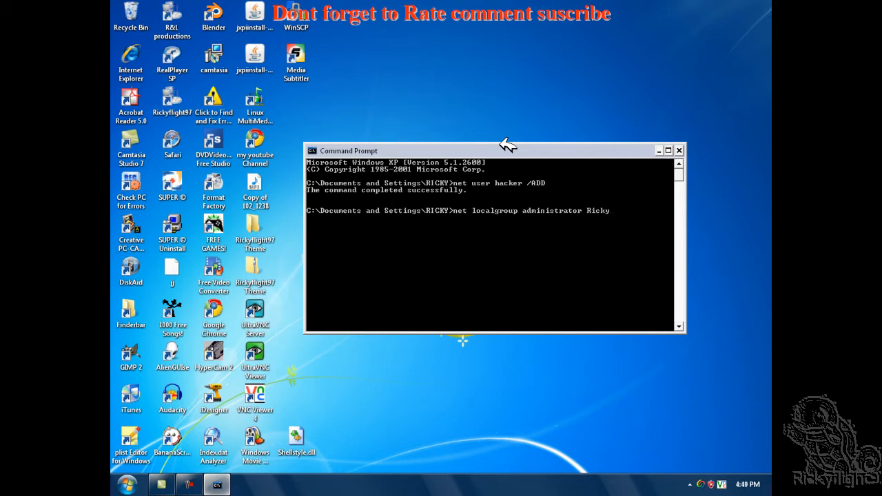
text(?)
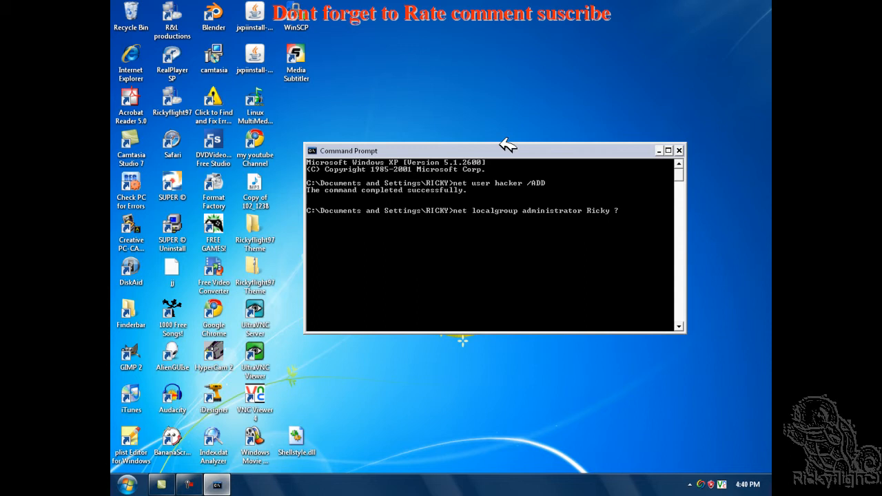
text(/ADD)
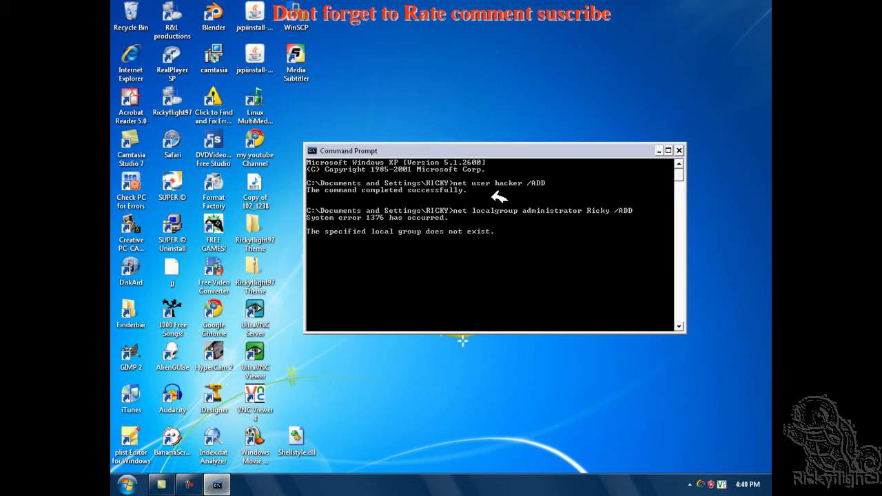
key(Return)
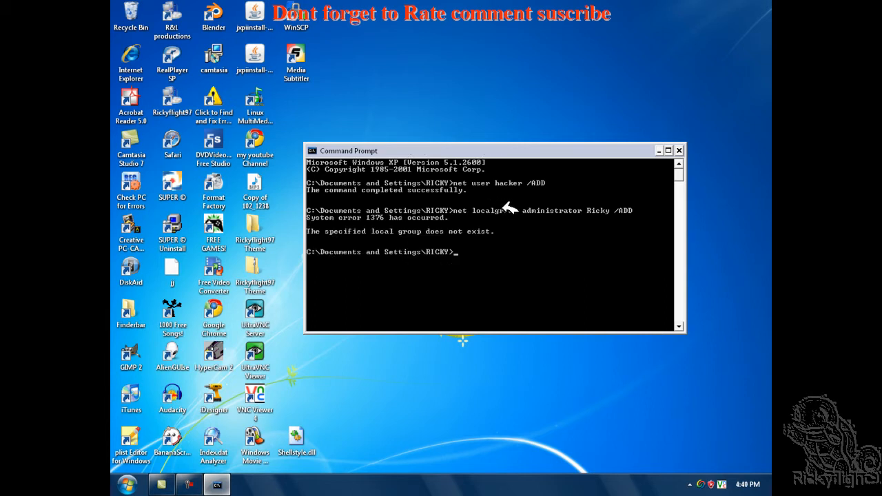
mouse_move(458, 277)
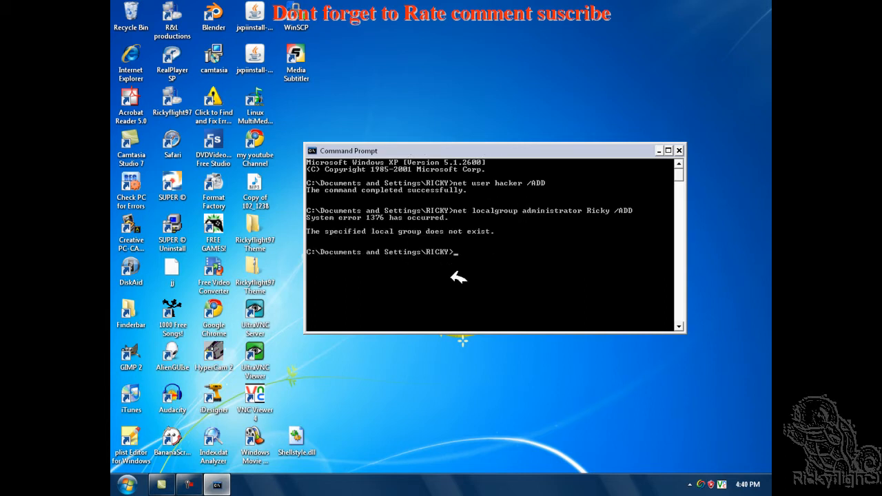
Retry as net localgroup Administrator Ricky /ADD, failing again with error 1376.
text(net)
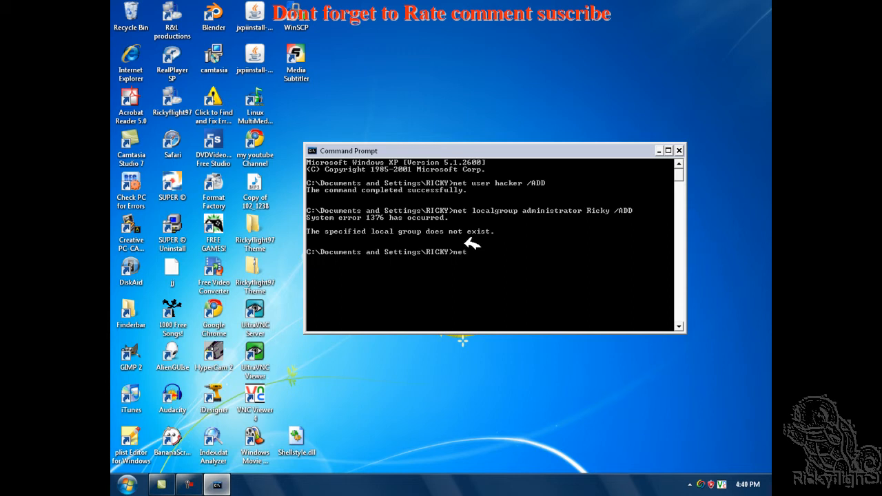
text(loca)
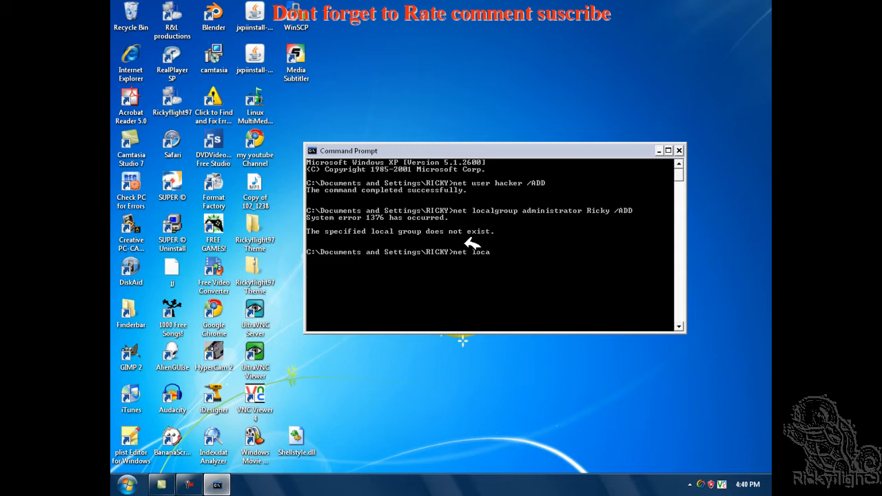
text(lgroup)
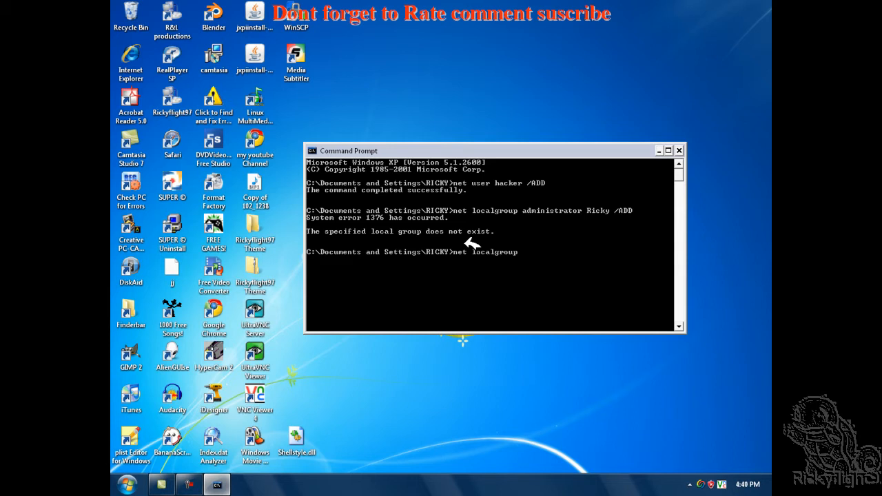
text(A)
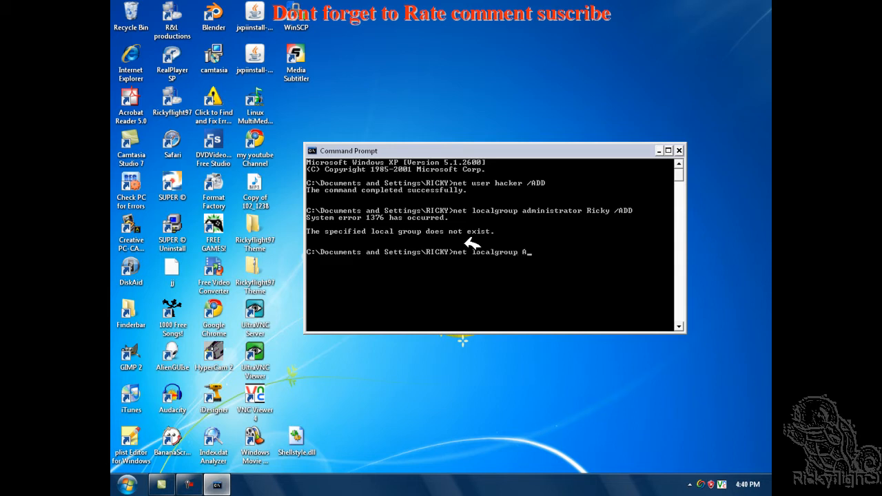
text(dministroto)
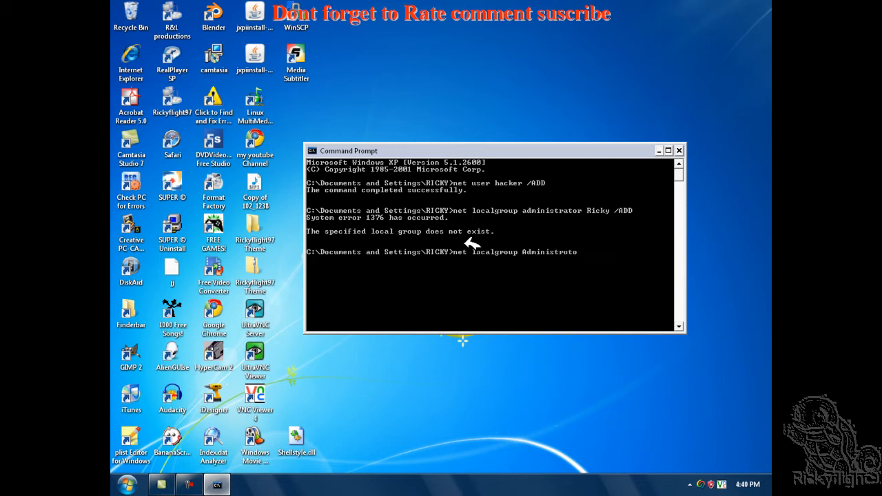
key(Backspace)
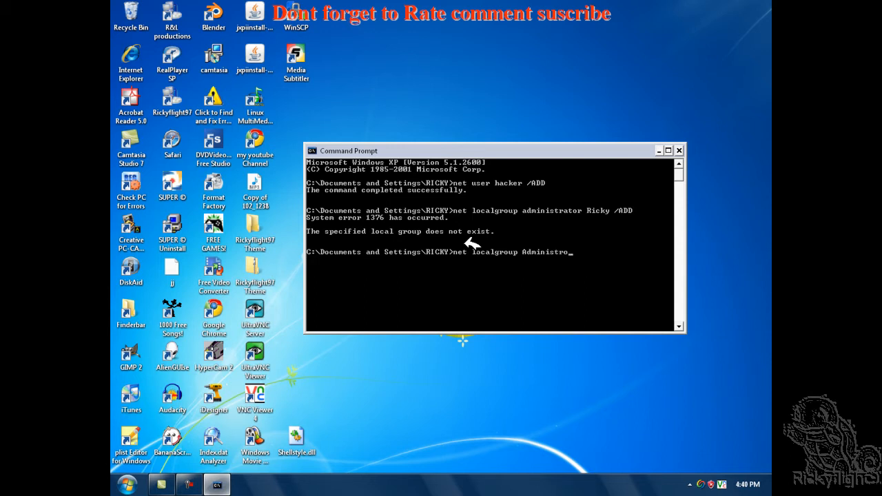
text(rat)
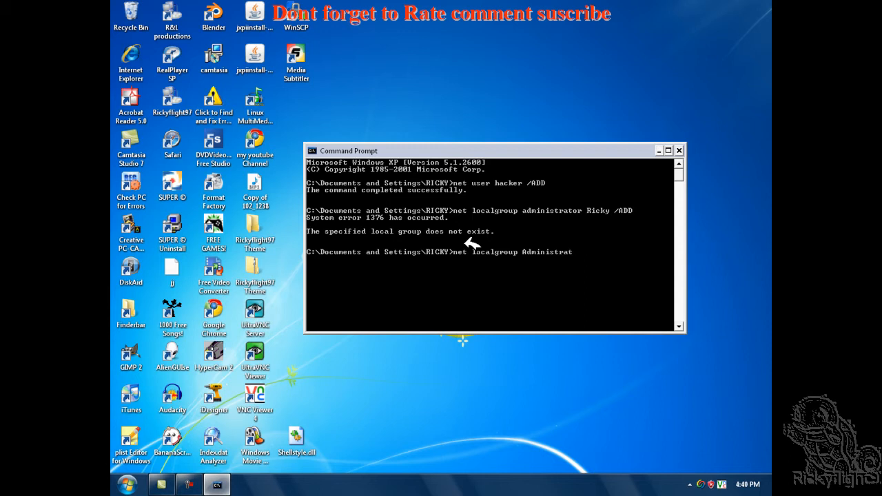
text(or)
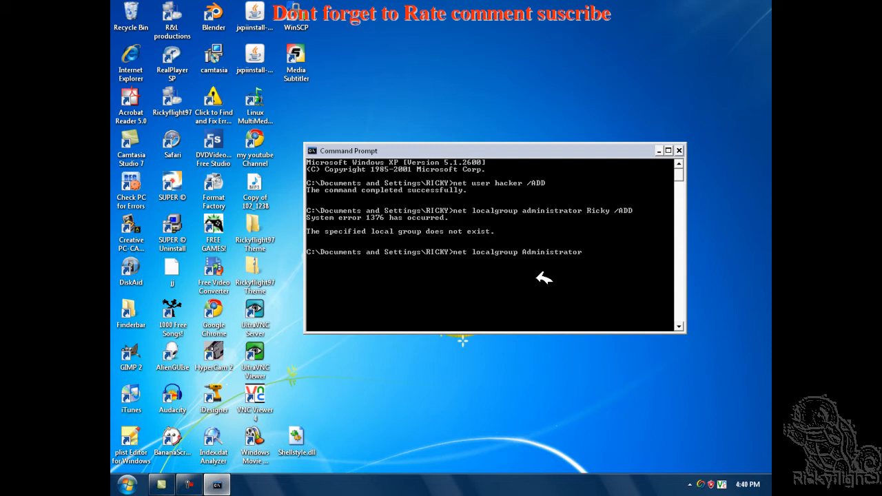
text(Ricky)
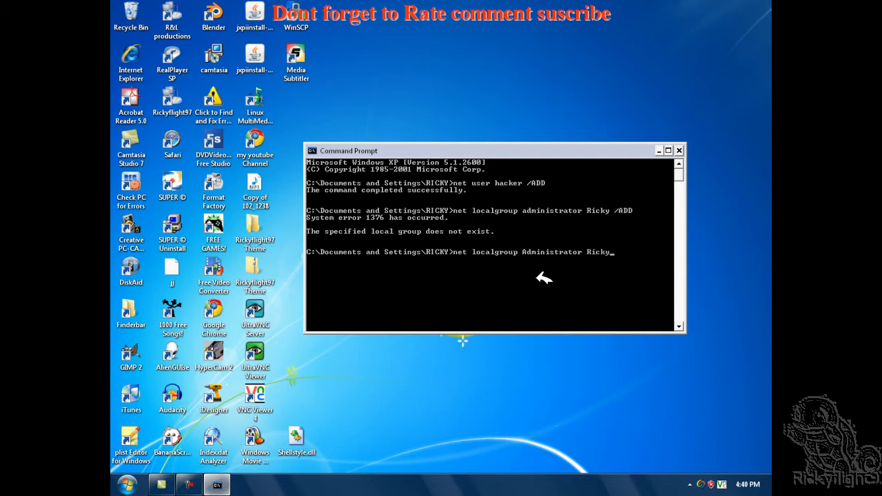
text(/ADD)
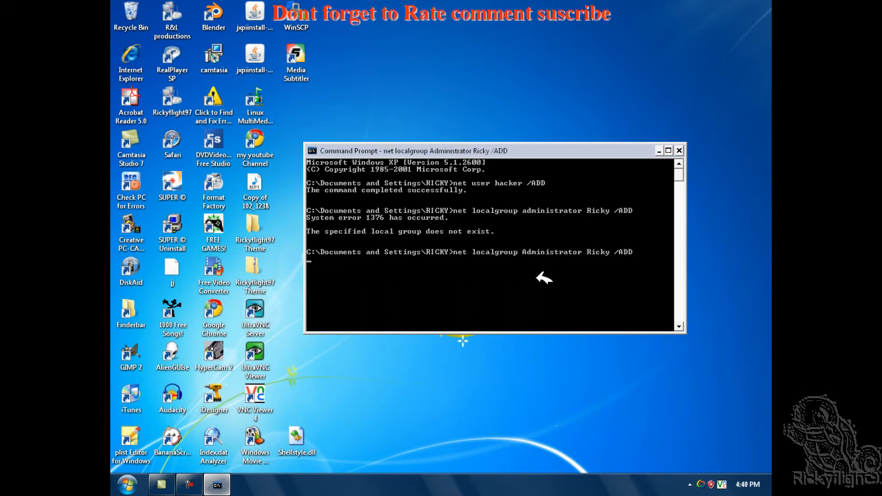
key(Return)
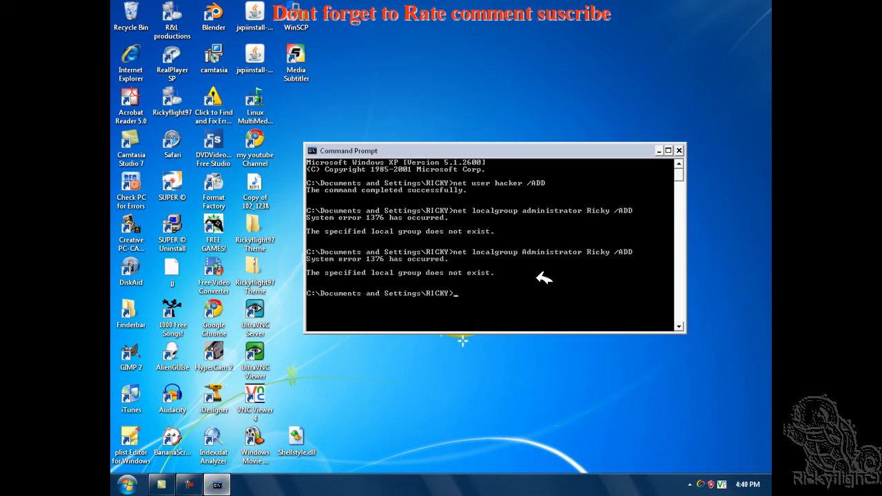
mouse_move(540, 255)
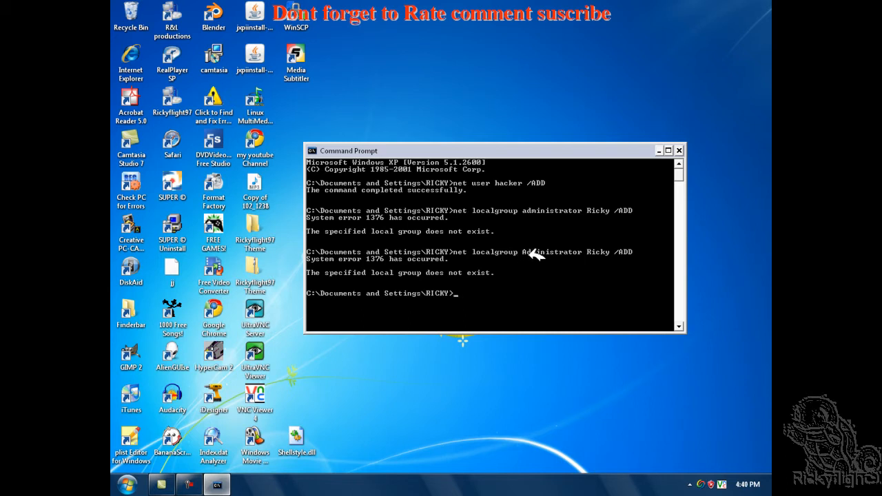
mouse_move(570, 262)
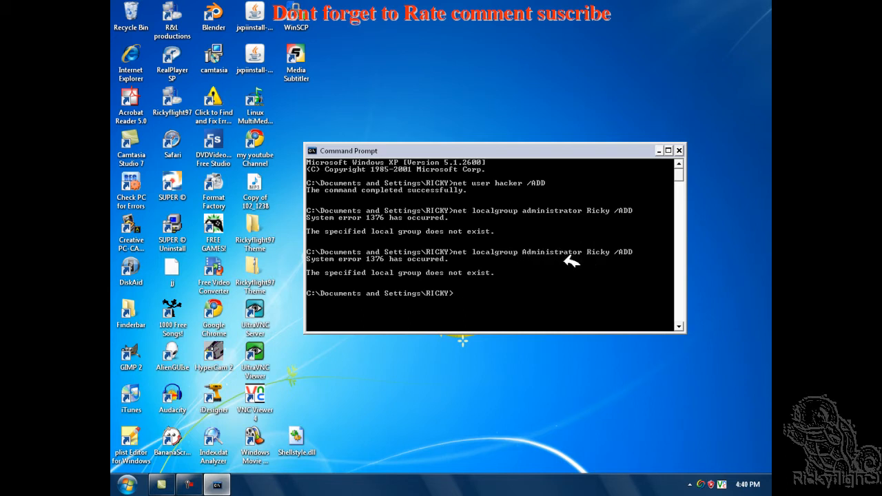
mouse_move(623, 251)
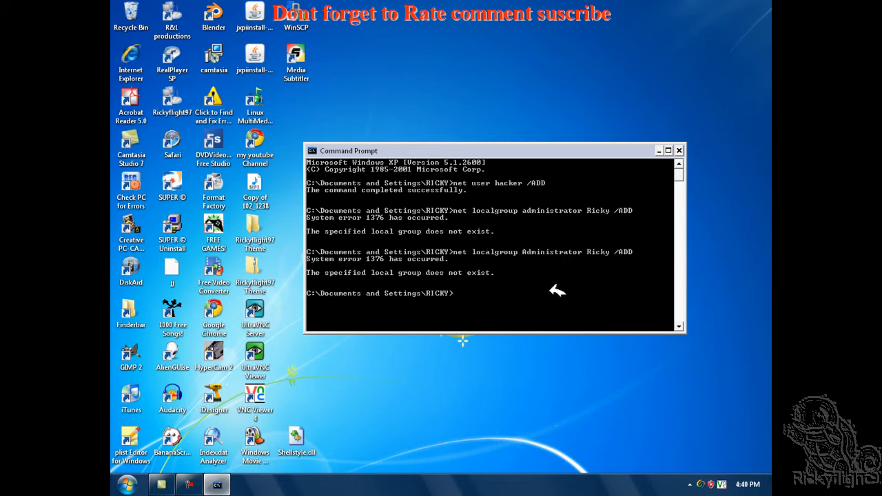
mouse_move(469, 293)
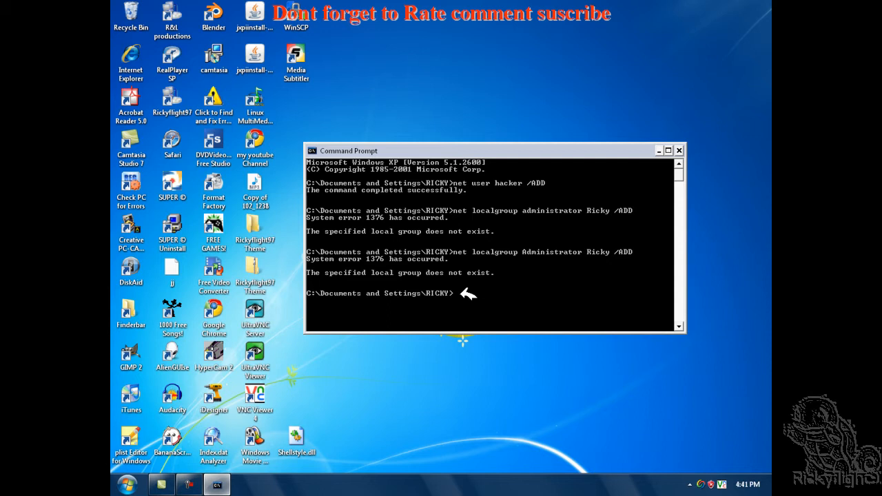
Run net user hacker * to set a new password for the hacker account.
text(n)
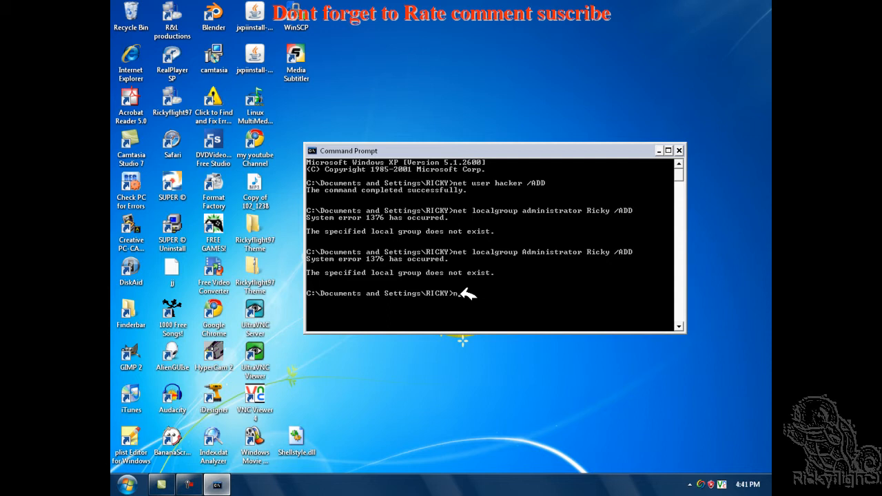
text(e)
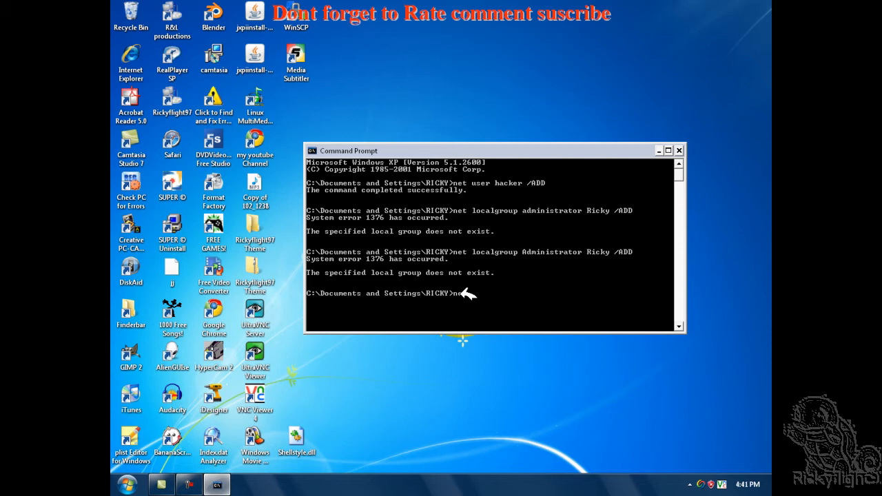
text(user)
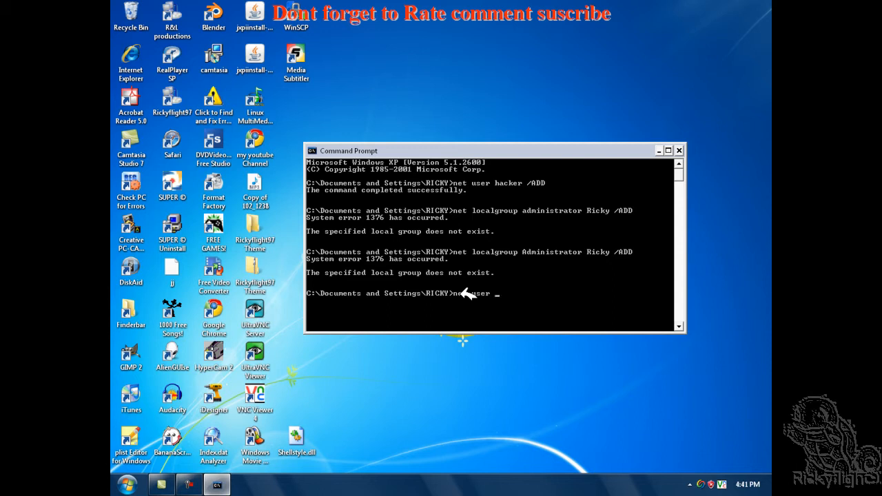
text(hacke)
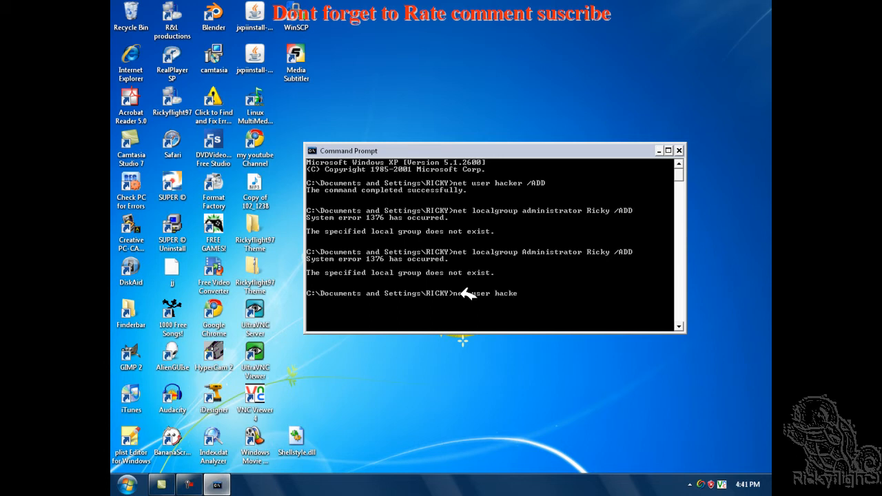
text(r *)
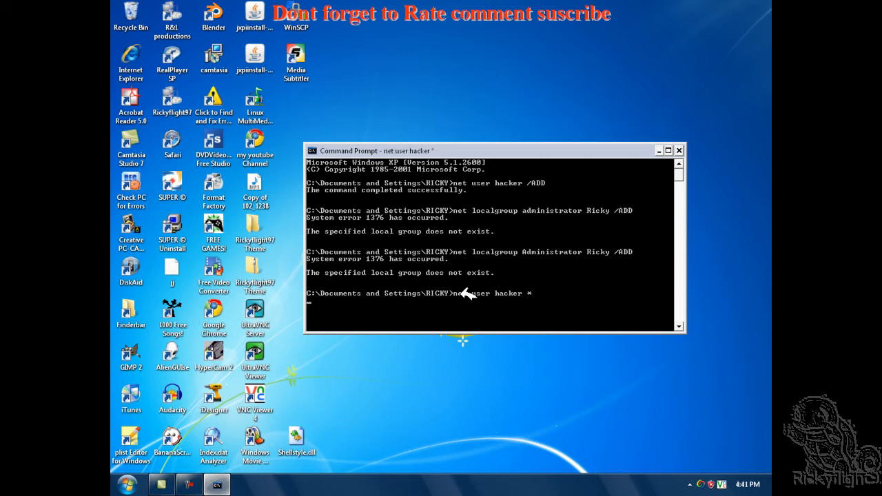
key(Return)
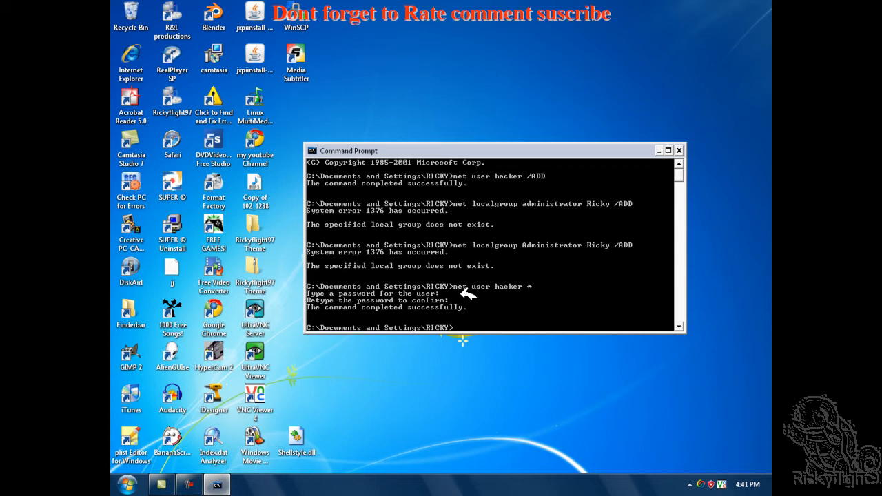
mouse_move(501, 331)
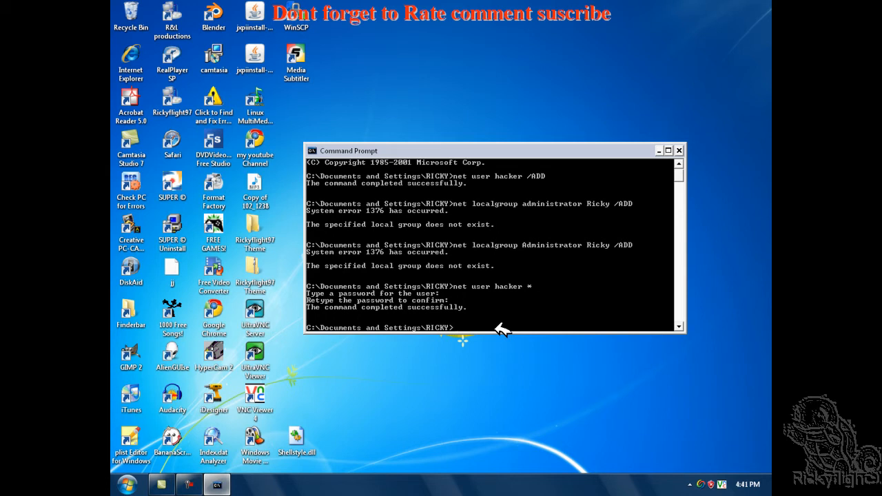
Remove the account with net user hacker /DELETE, completing successfully.
text(net)
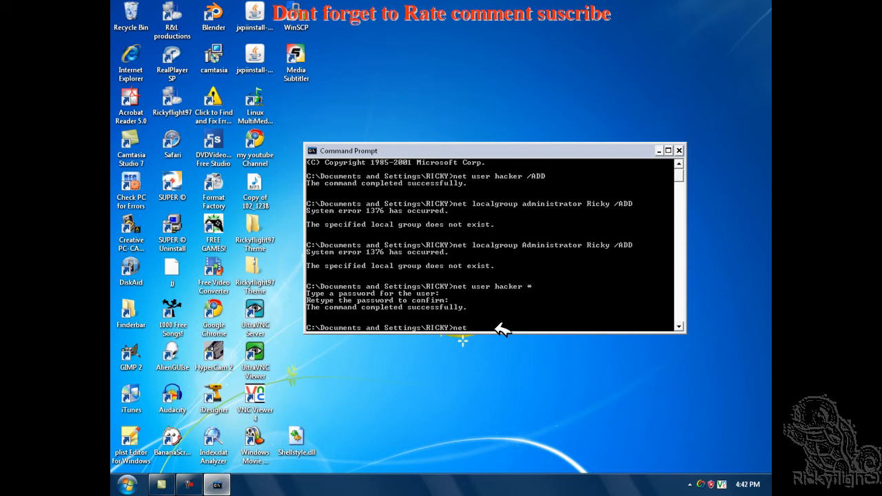
text(user h)
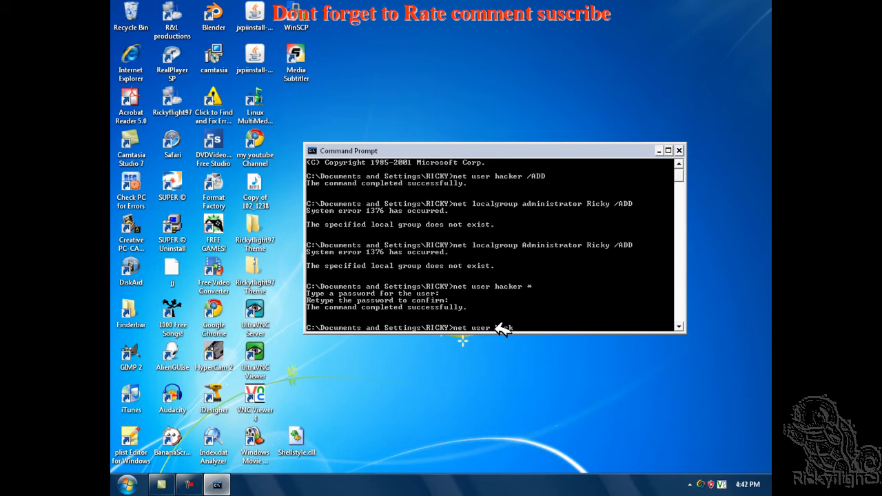
text(acker)
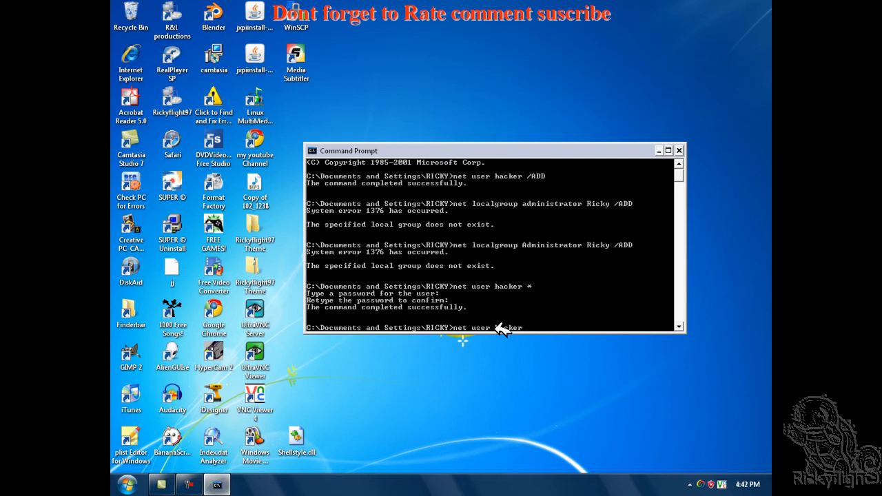
text(/DE)
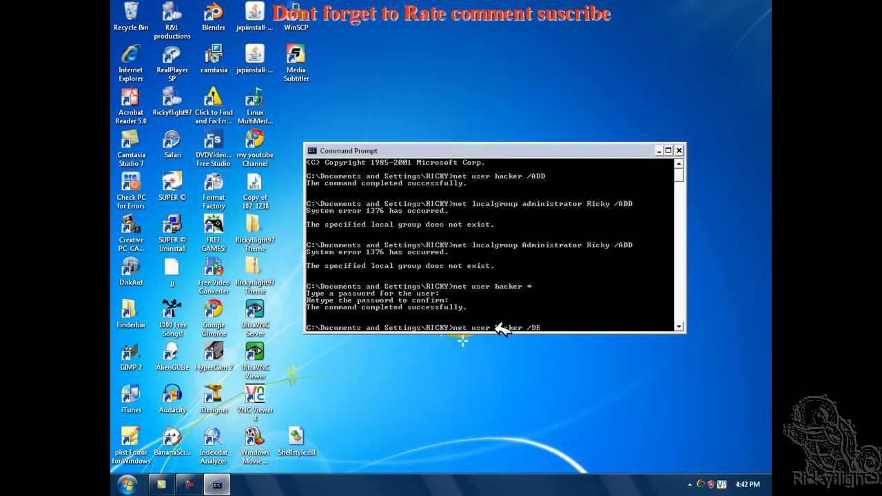
text(LETE)
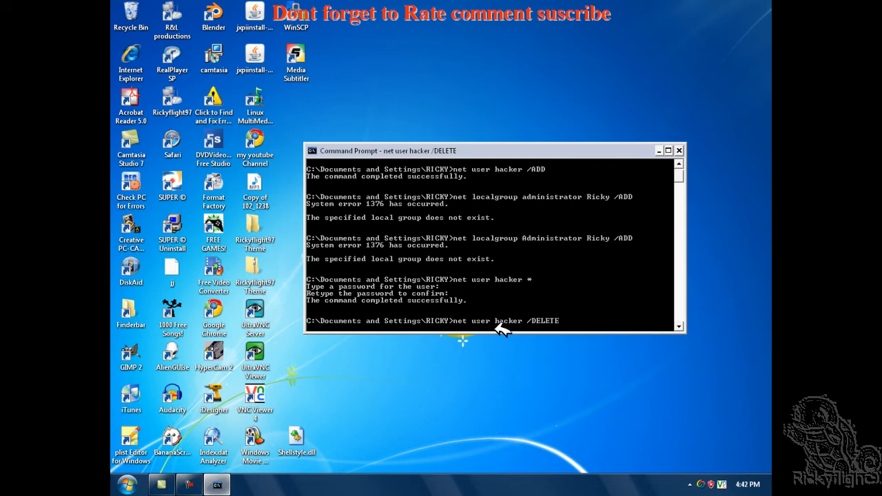
key(Return)
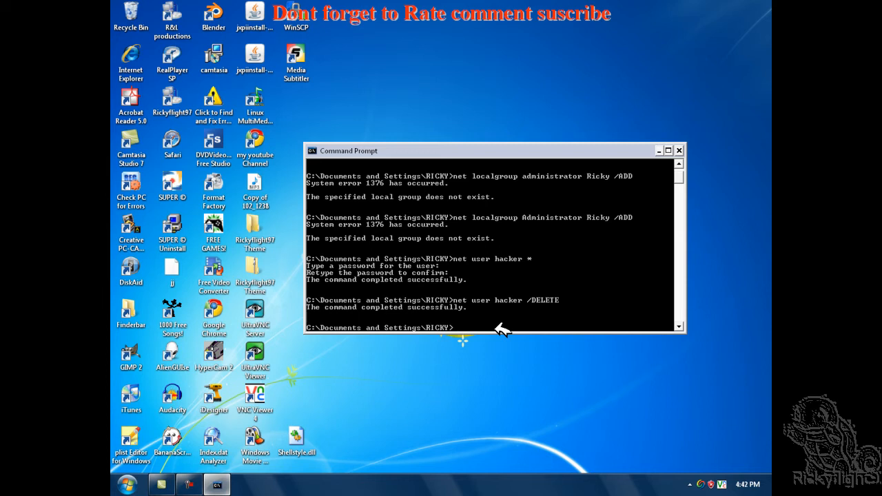
text(p)
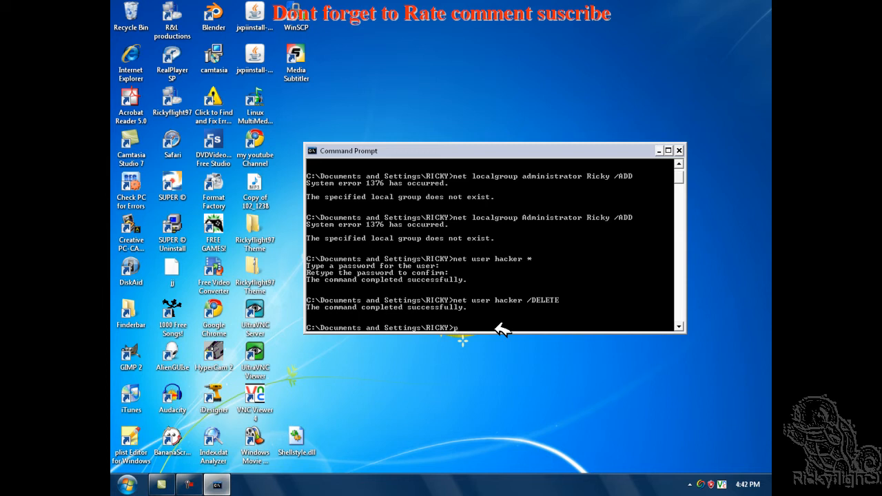
text(ping)
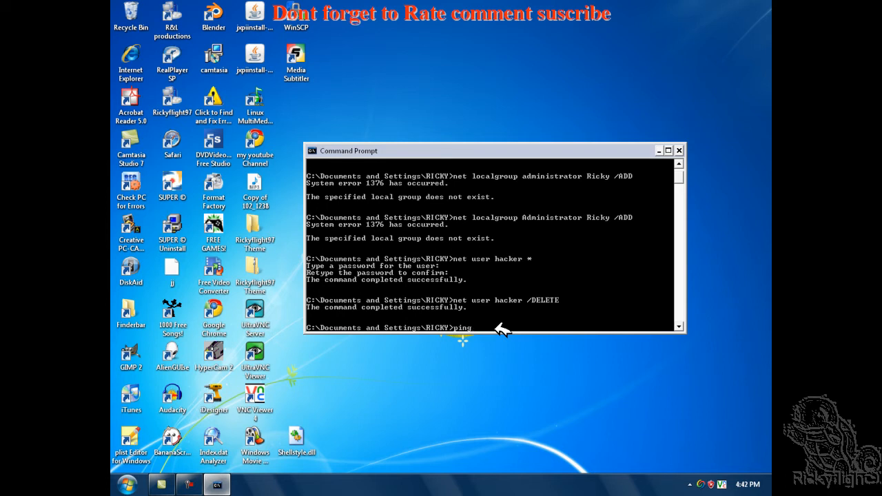
text(www.)
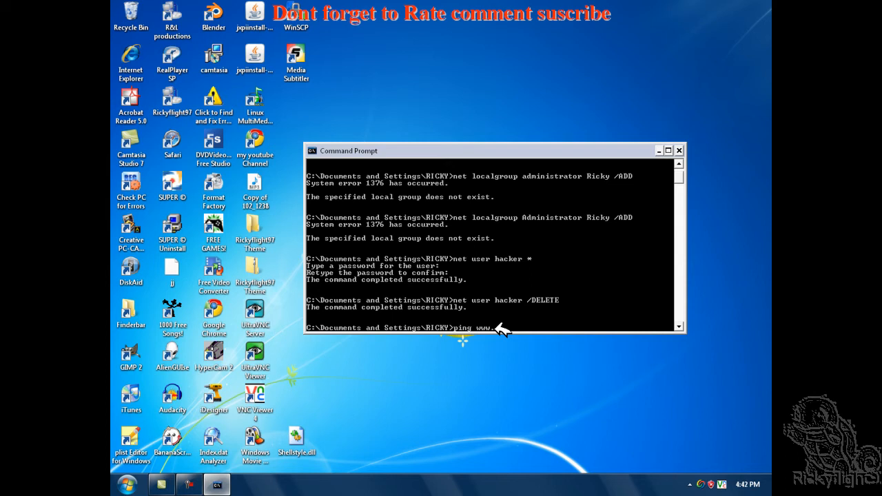
text(youtube)
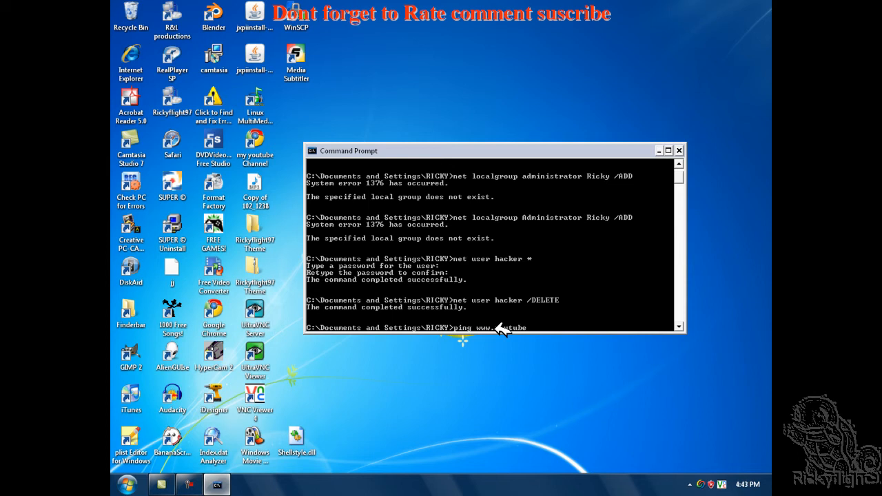
text(.com)
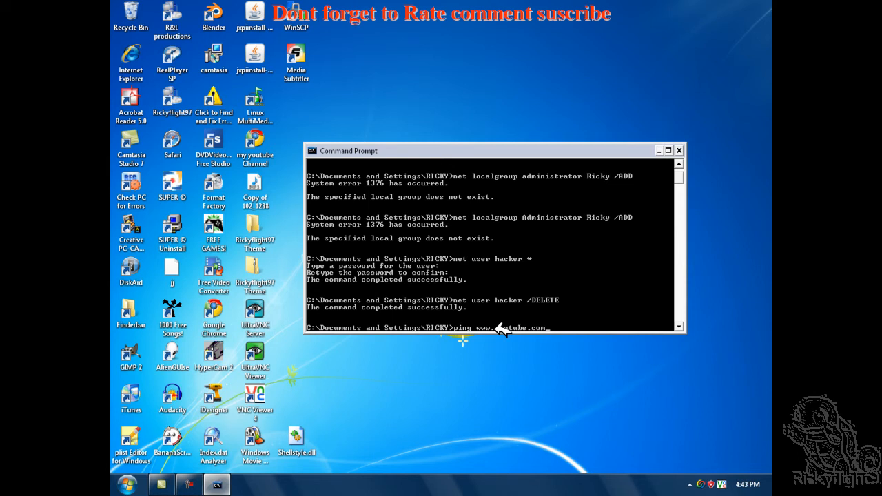
key(Return)
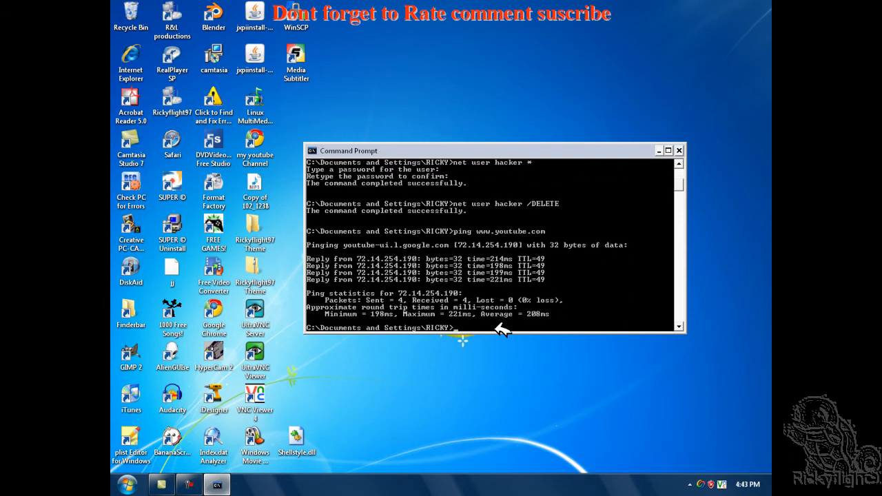
mouse_move(338, 300)
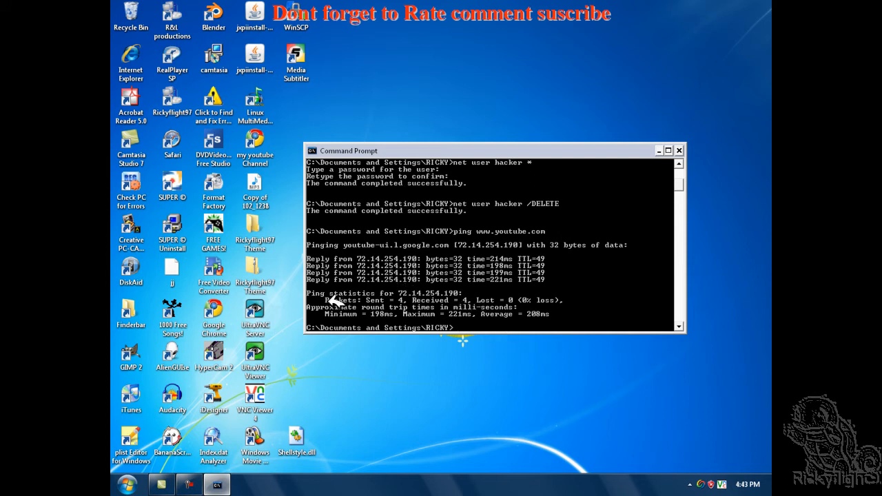
mouse_move(386, 293)
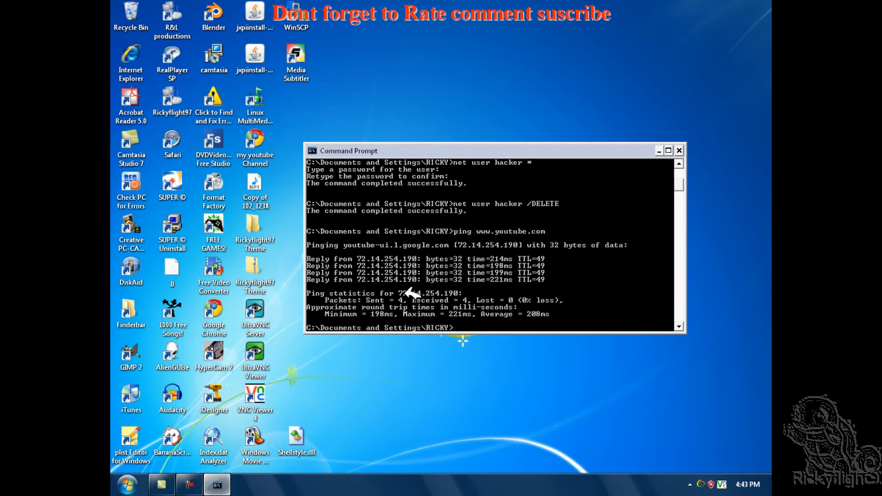
mouse_move(503, 289)
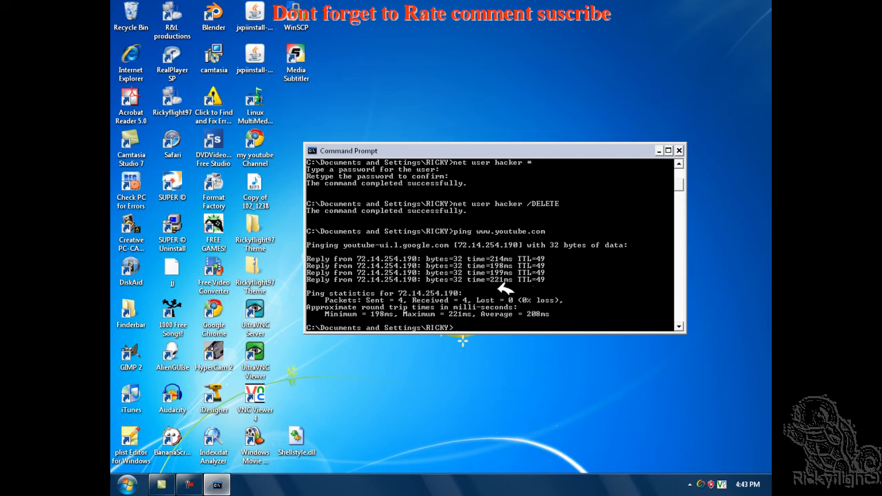
mouse_move(402, 288)
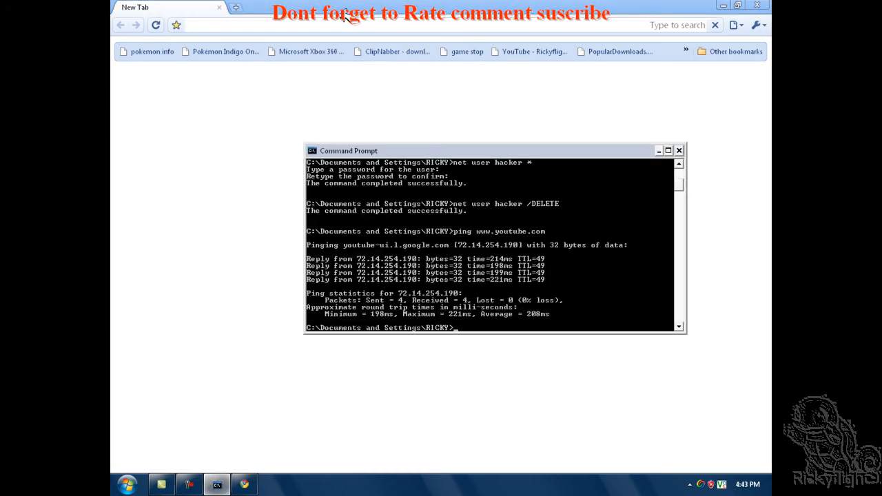
click(659, 150)
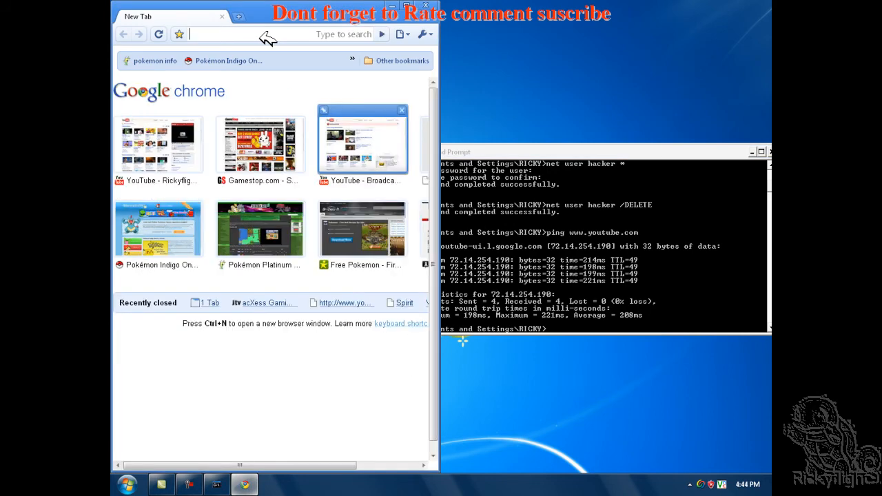
text(halo4iphone.com)
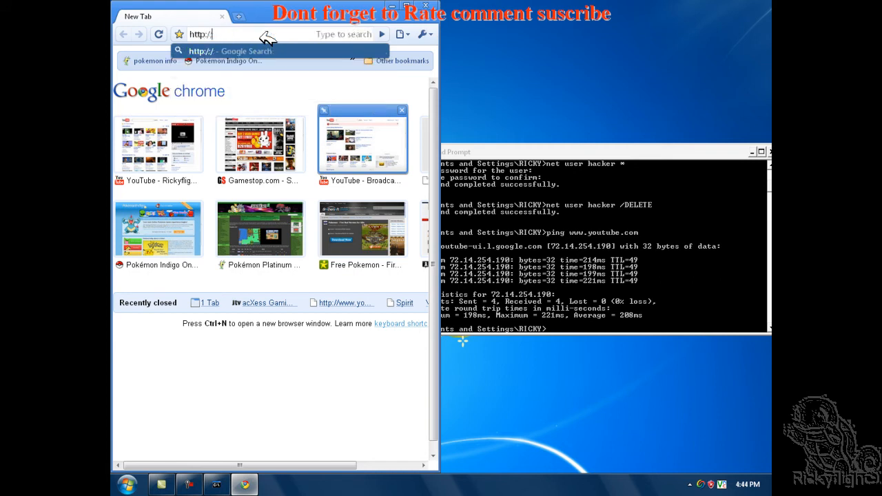
key(Backspace)
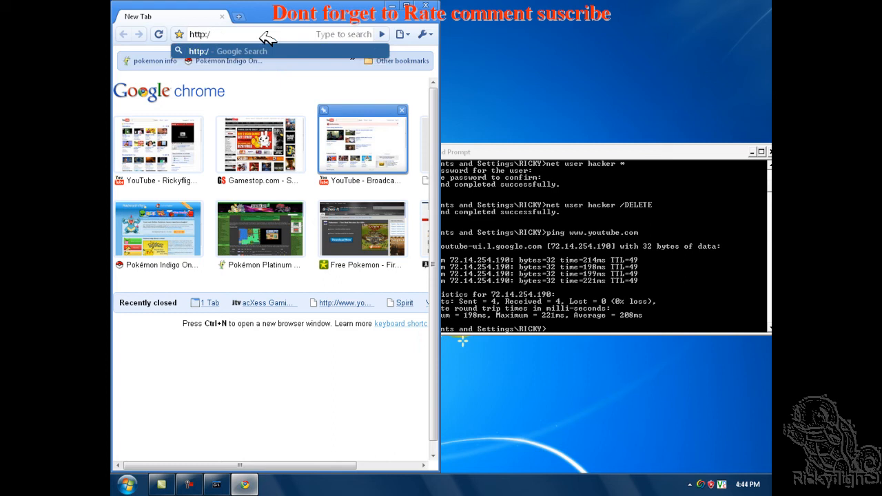
text(/)
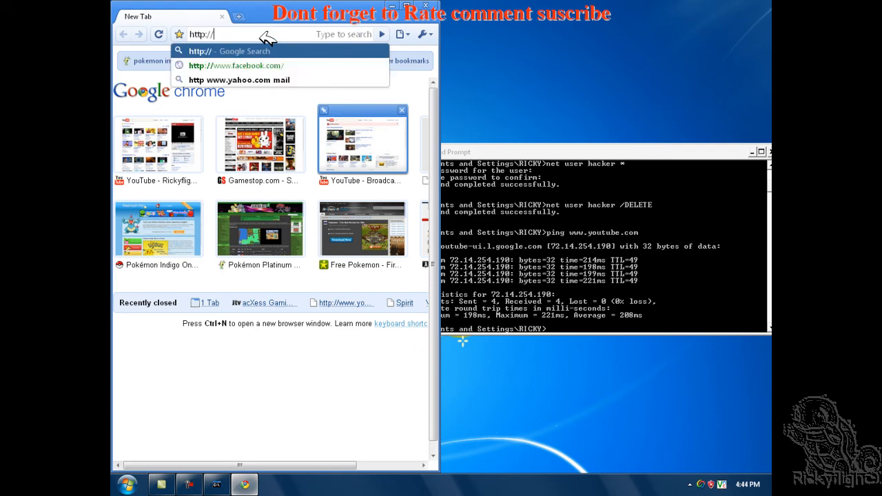
text(72)
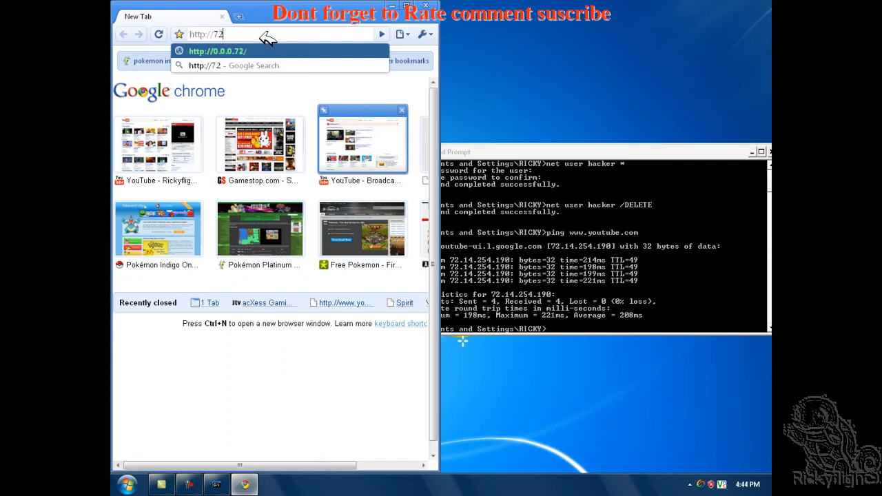
text(.1)
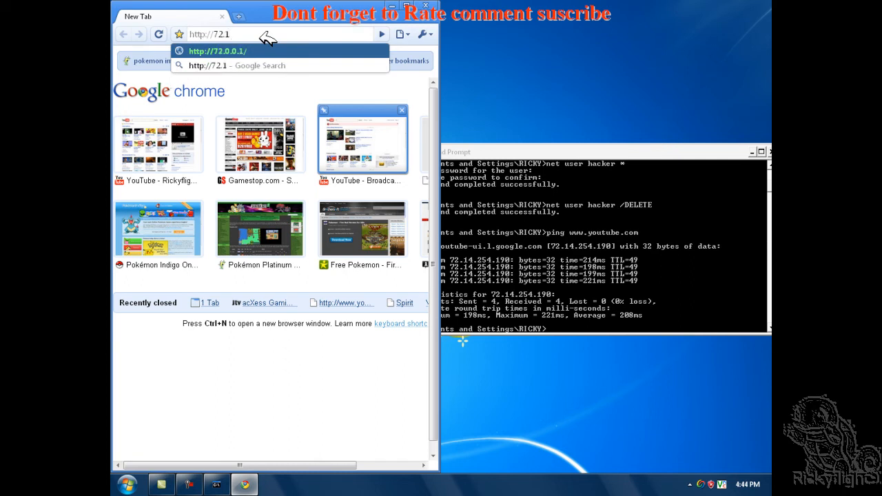
text(4.)
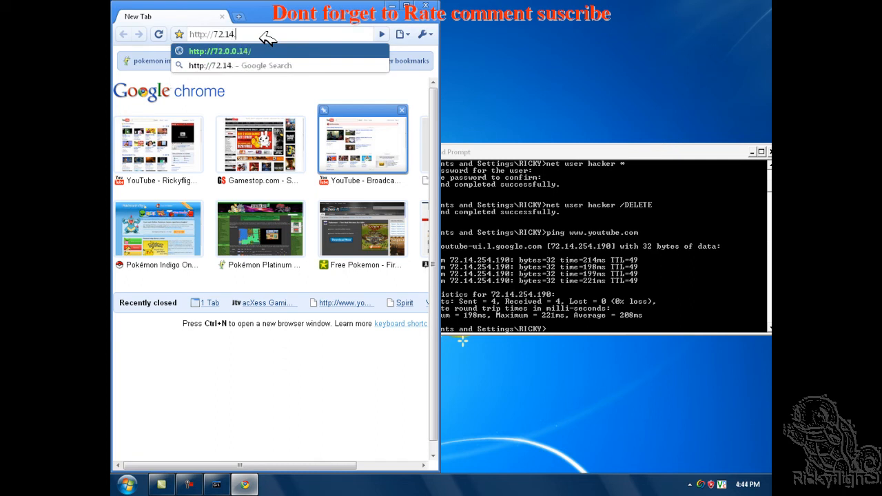
text(25)
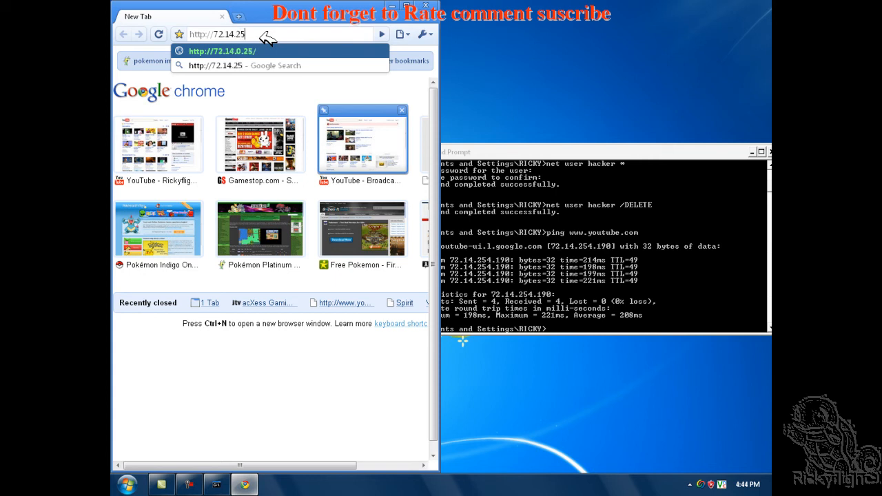
text(4.190/)
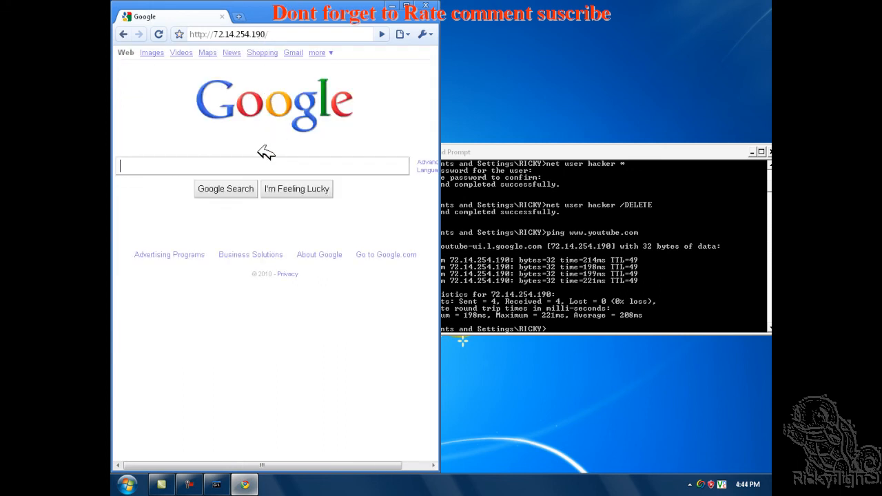
mouse_move(261, 165)
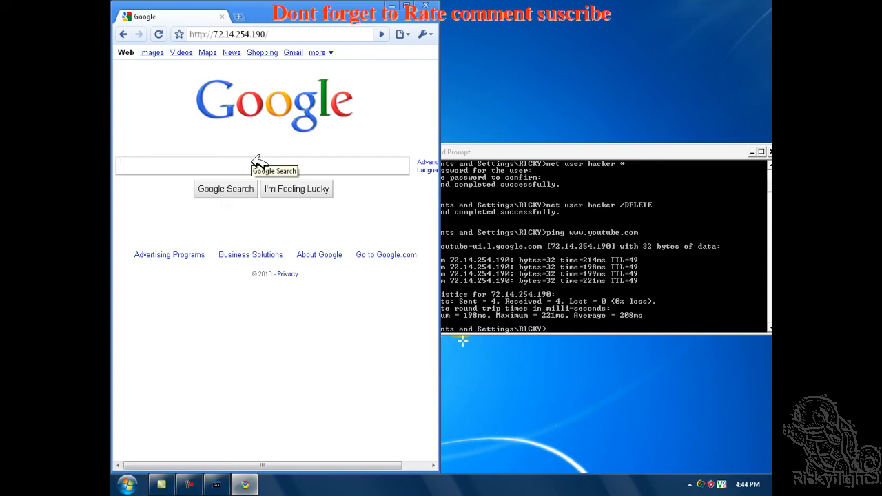
Search Google for youtube and close the browser.
text(youtube)
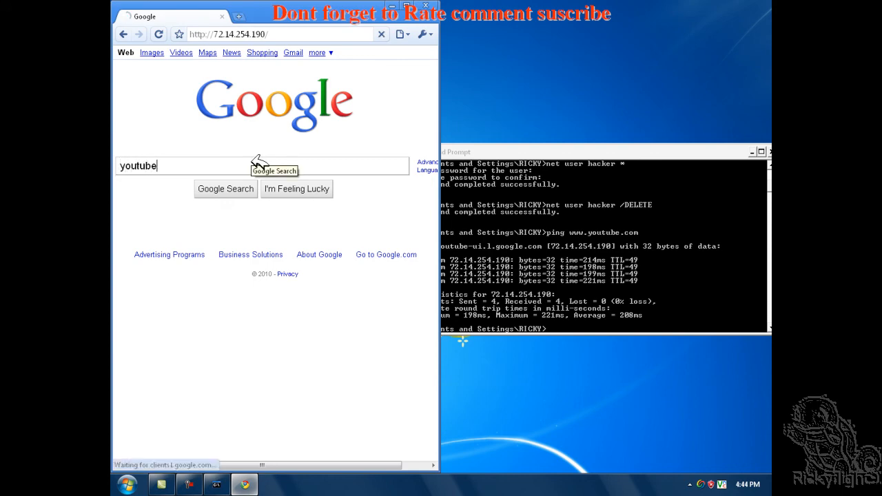
click(226, 188)
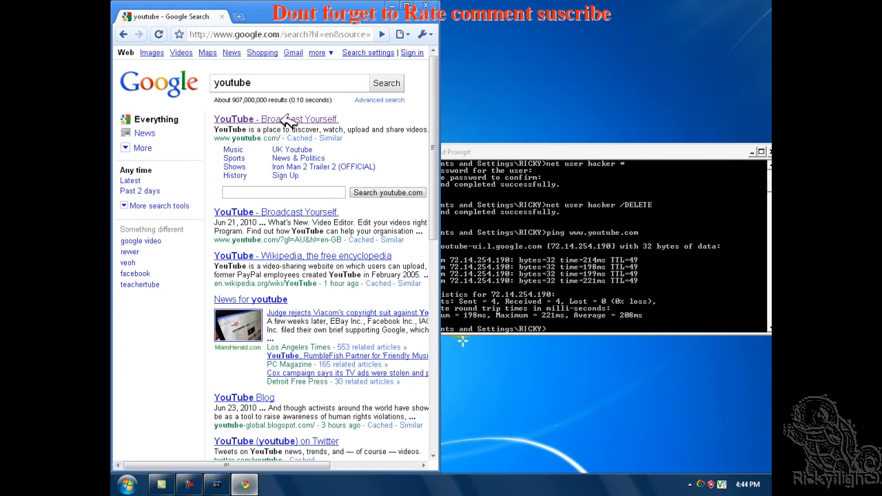
click(276, 119)
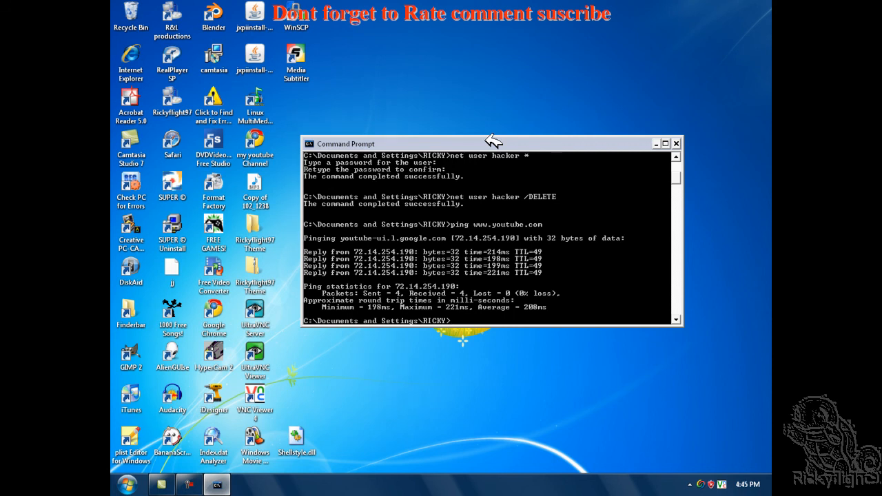
mouse_move(686, 179)
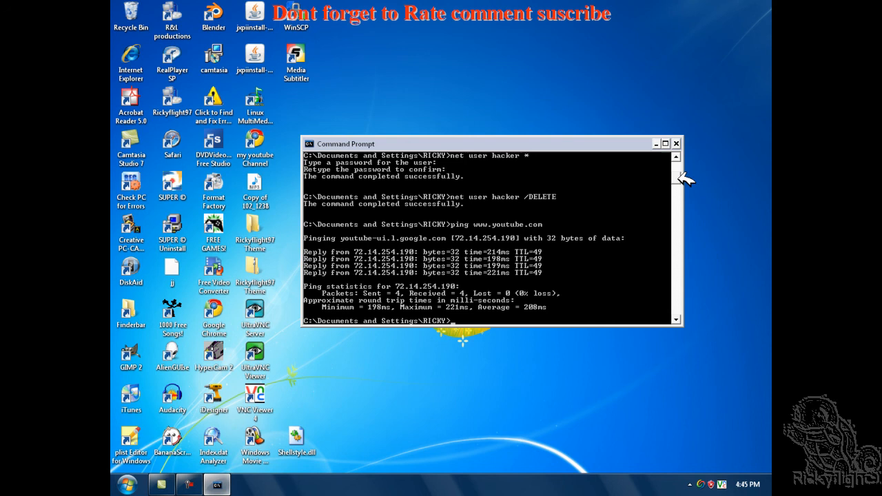
Close the Command Prompt window, leaving only the Windows desktop.
click(675, 144)
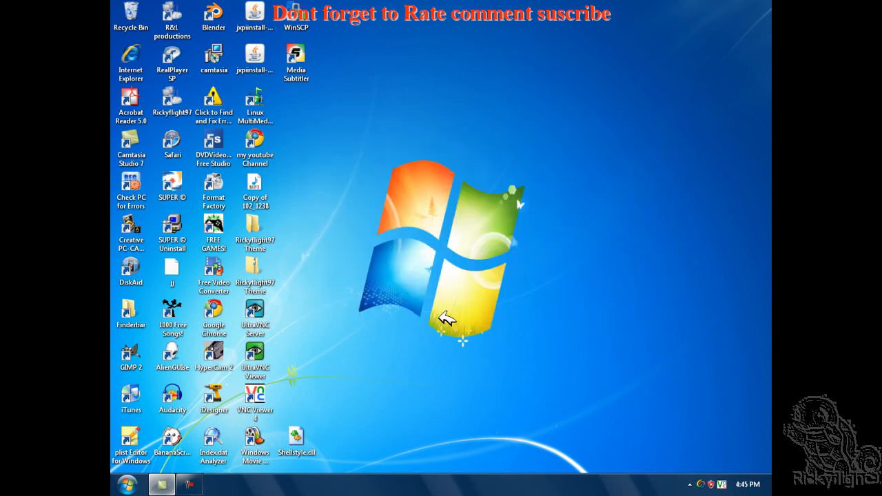